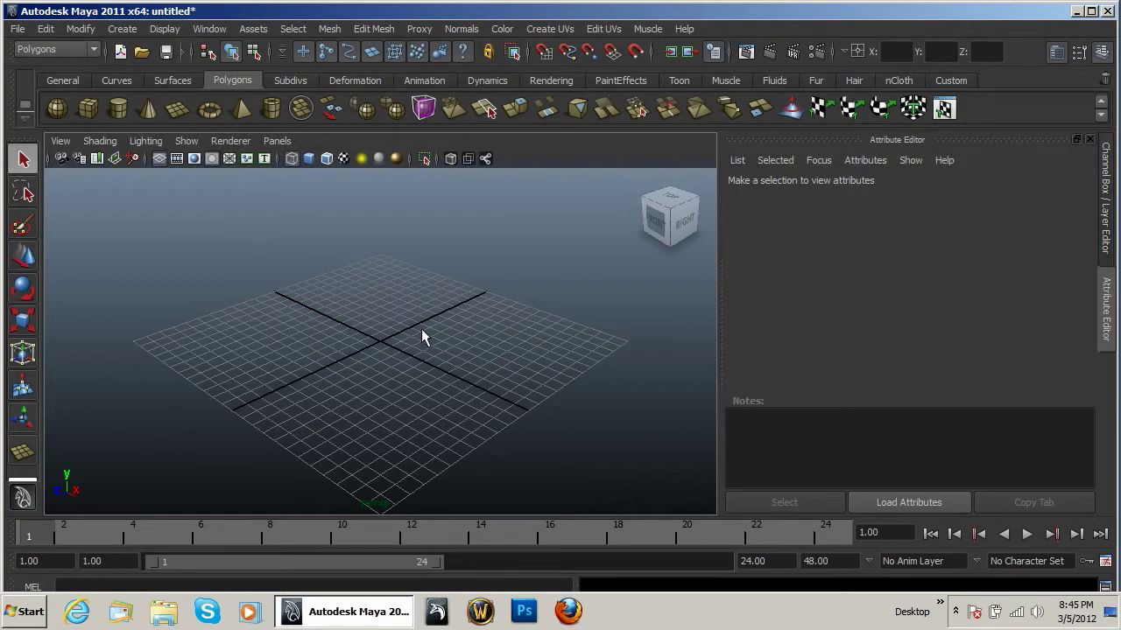
{"action": "mouse_move", "coordinate": [480, 255]}
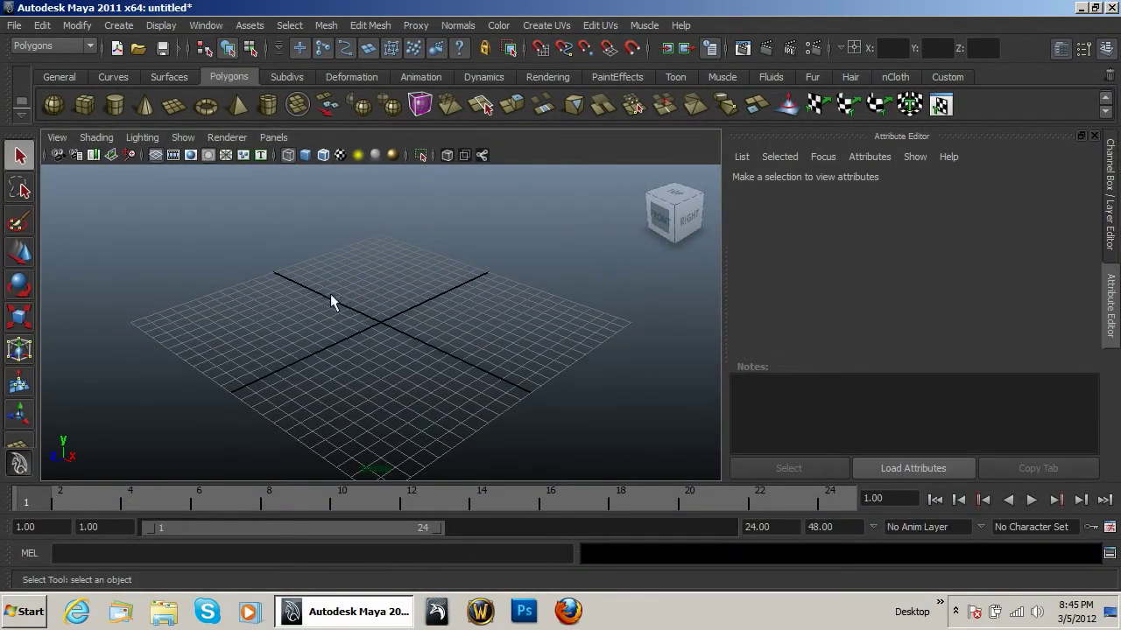
{"action": "mouse_move", "coordinate": [324, 298]}
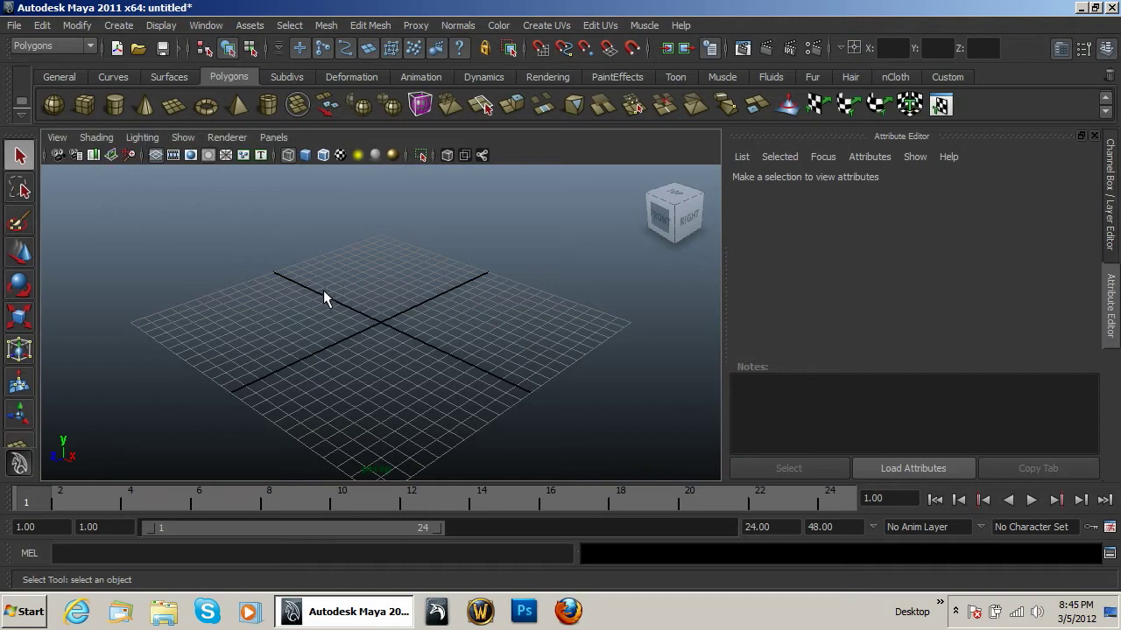
{"action": "mouse_move", "coordinate": [322, 305]}
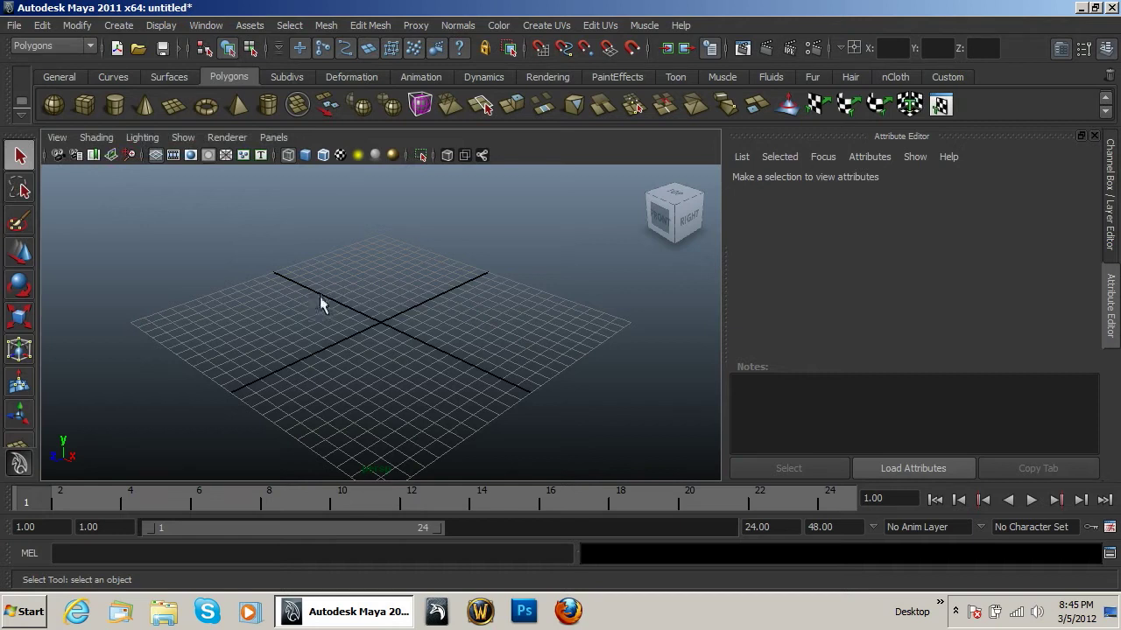
{"action": "mouse_move", "coordinate": [340, 105]}
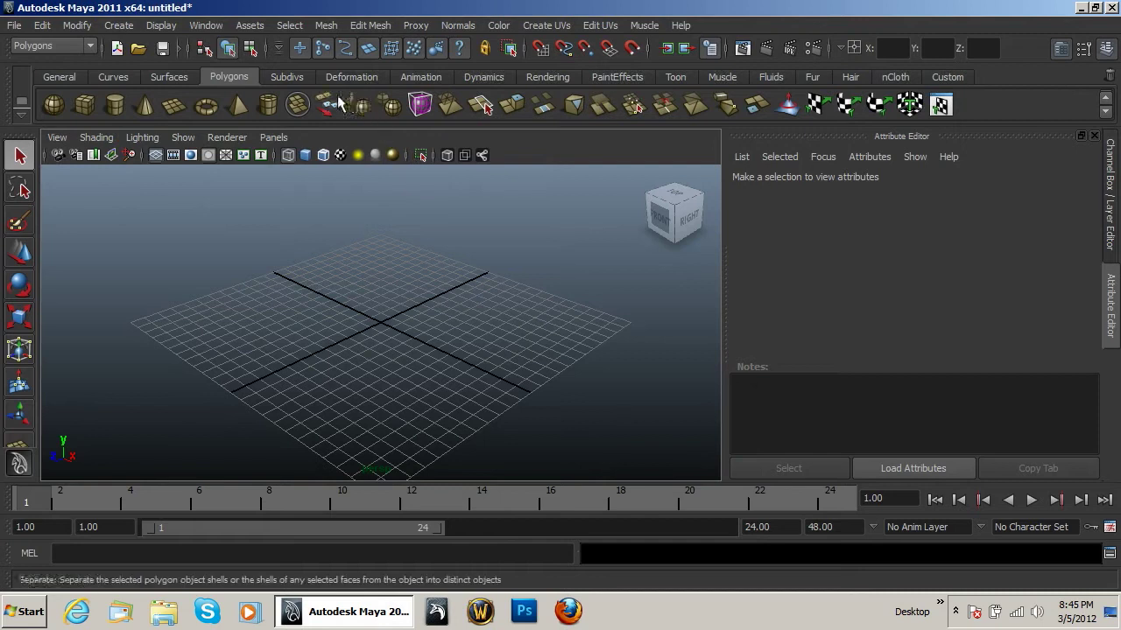
{"action": "mouse_move", "coordinate": [578, 172]}
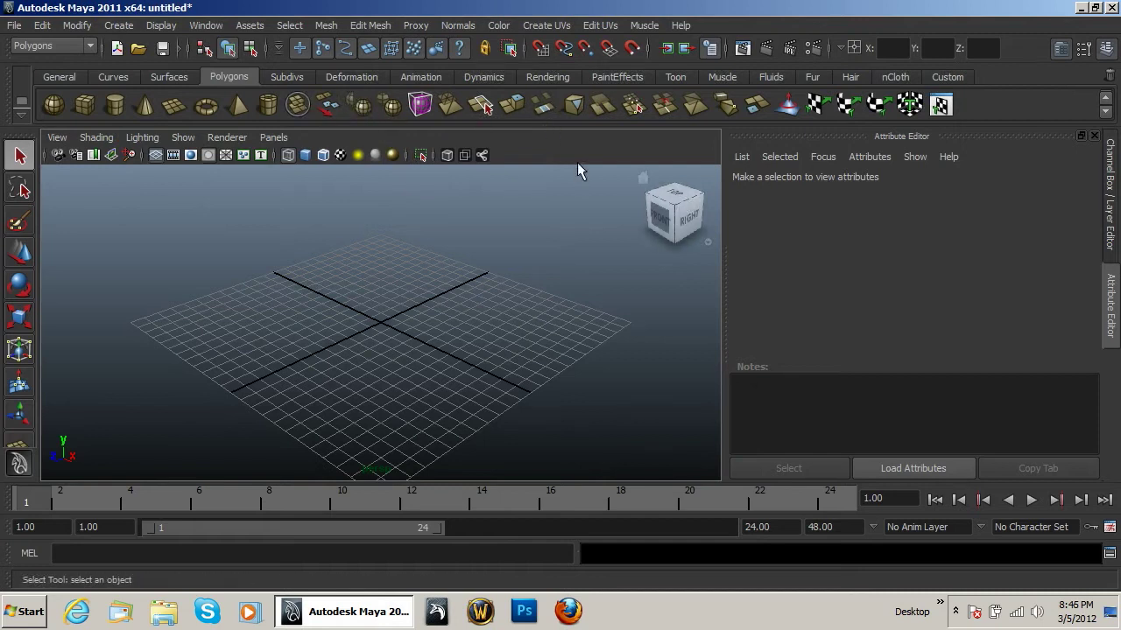
{"action": "mouse_move", "coordinate": [569, 158]}
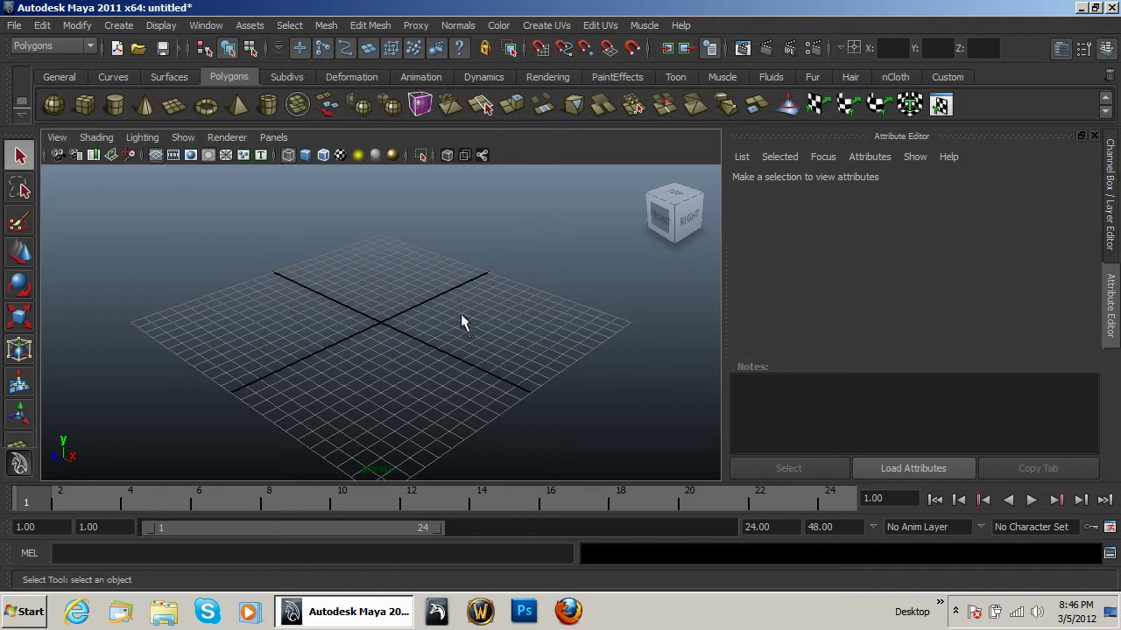
{"action": "mouse_move", "coordinate": [462, 315]}
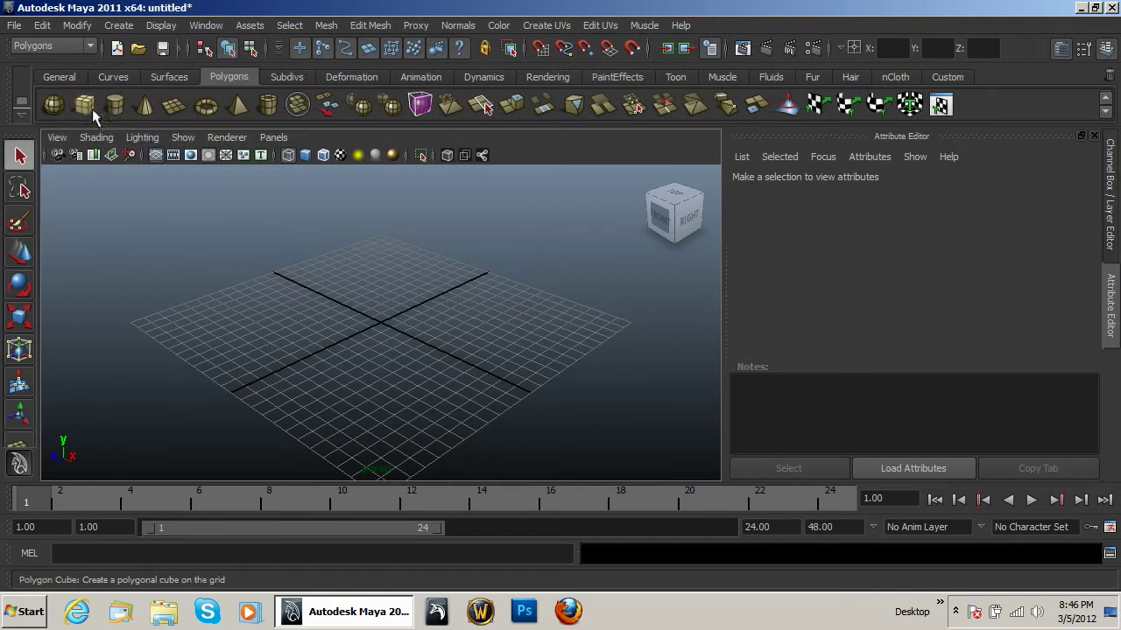
{"action": "mouse_move", "coordinate": [297, 105]}
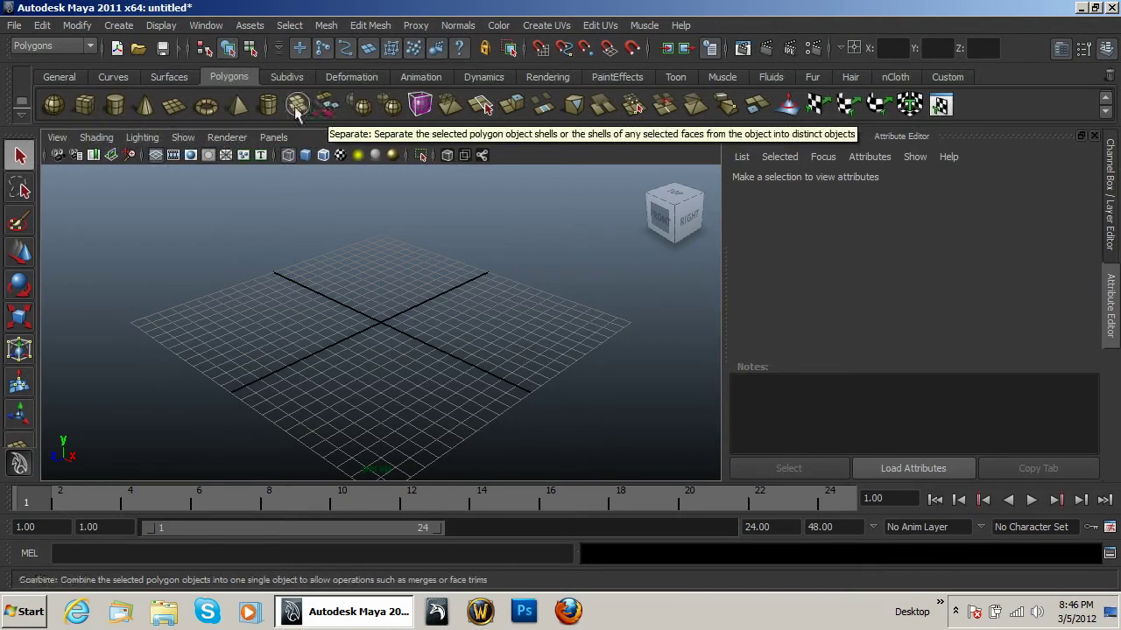
{"action": "mouse_move", "coordinate": [178, 87]}
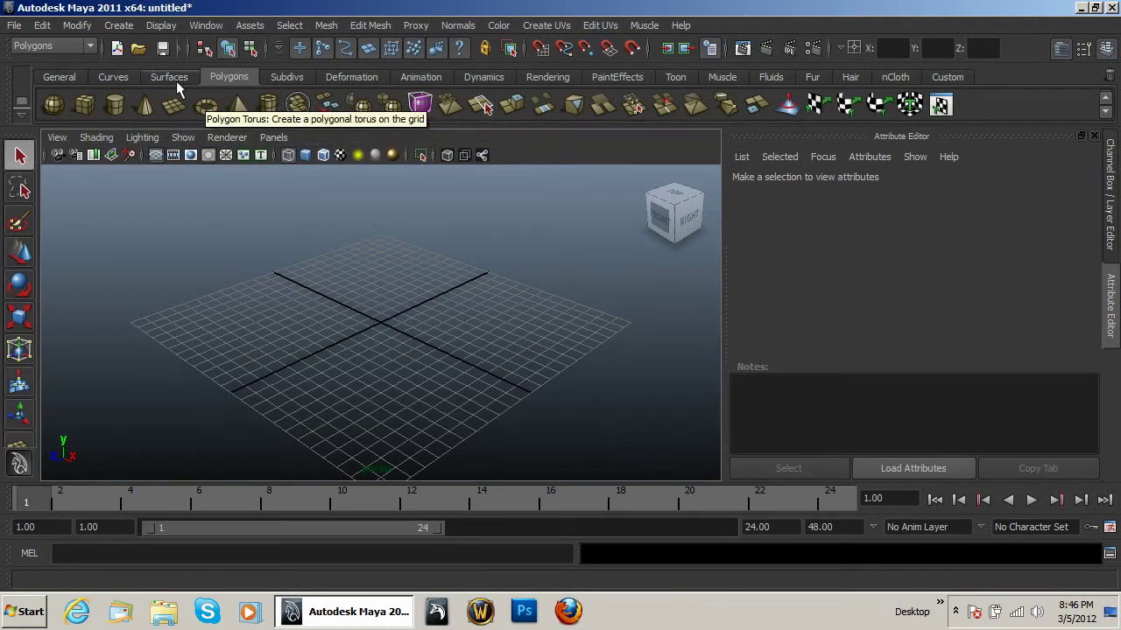
{"action": "mouse_move", "coordinate": [357, 154]}
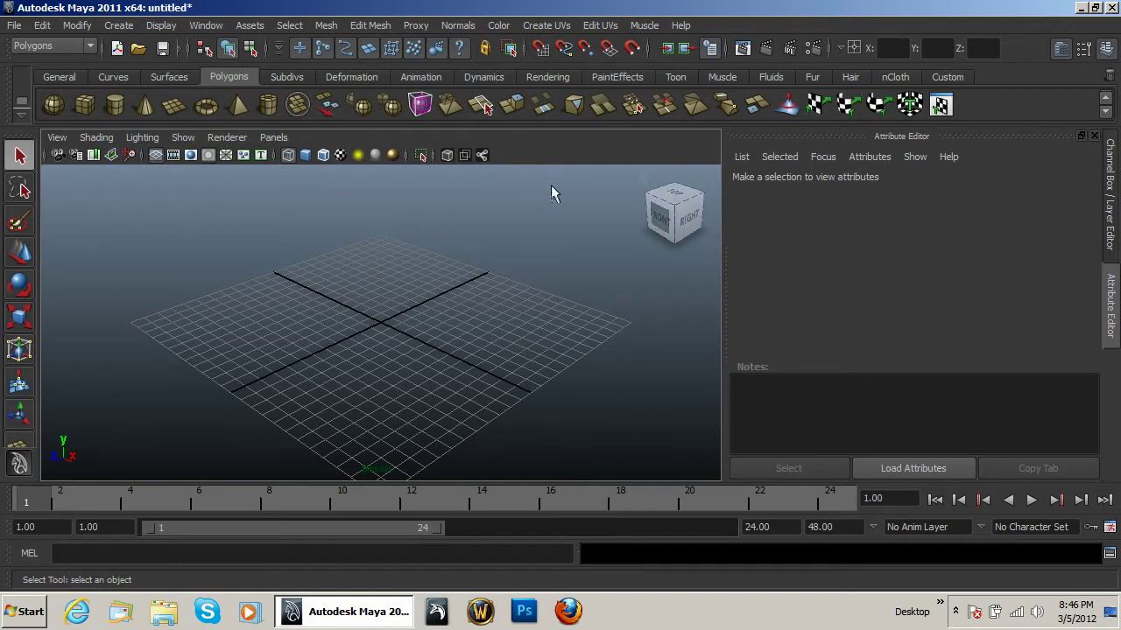
{"action": "mouse_move", "coordinate": [506, 191]}
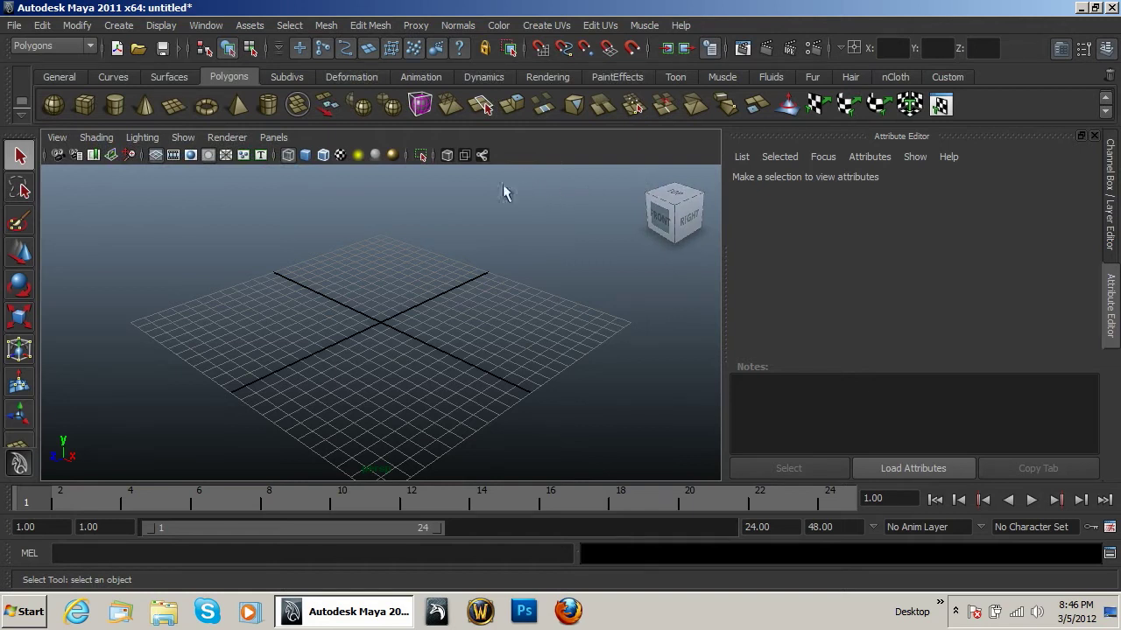
{"action": "mouse_move", "coordinate": [438, 366]}
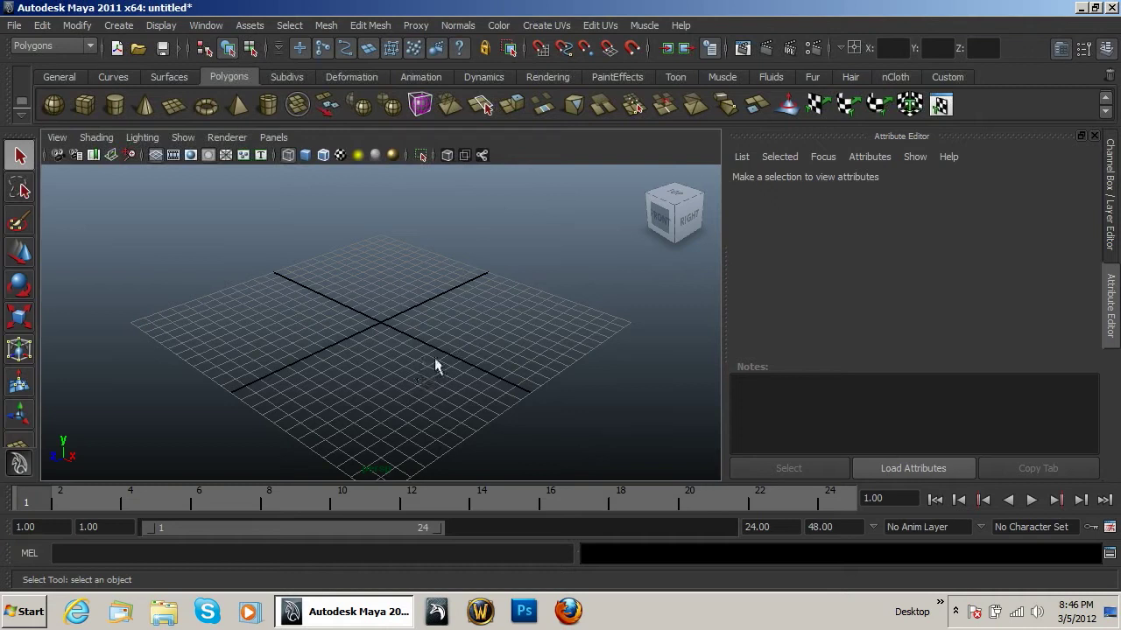
{"action": "mouse_move", "coordinate": [438, 353]}
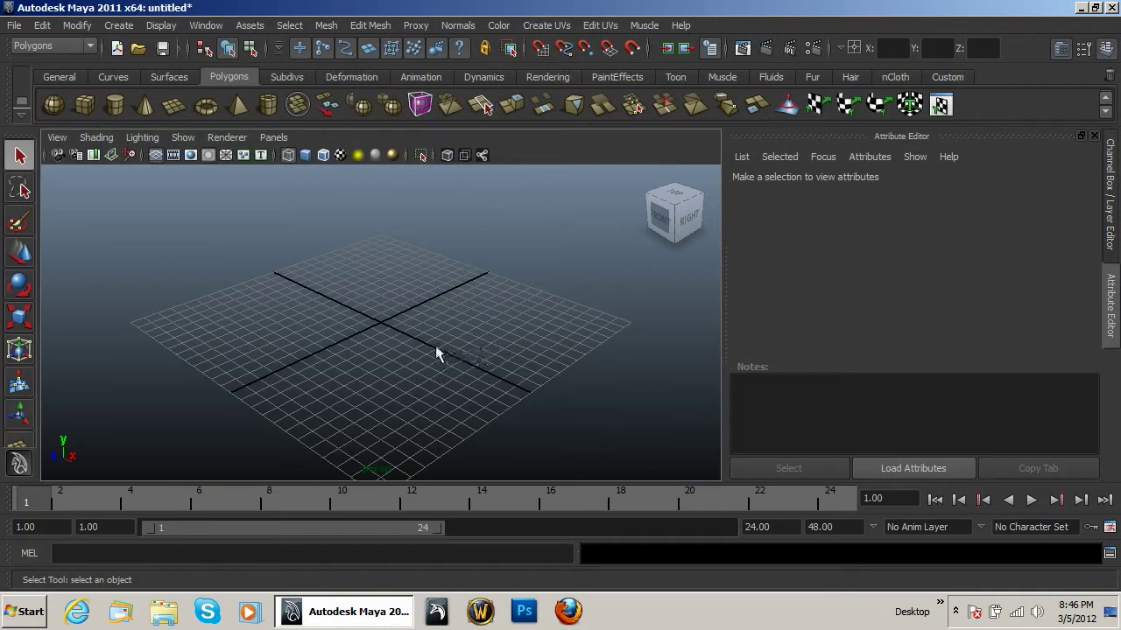
{"action": "mouse_move", "coordinate": [427, 359]}
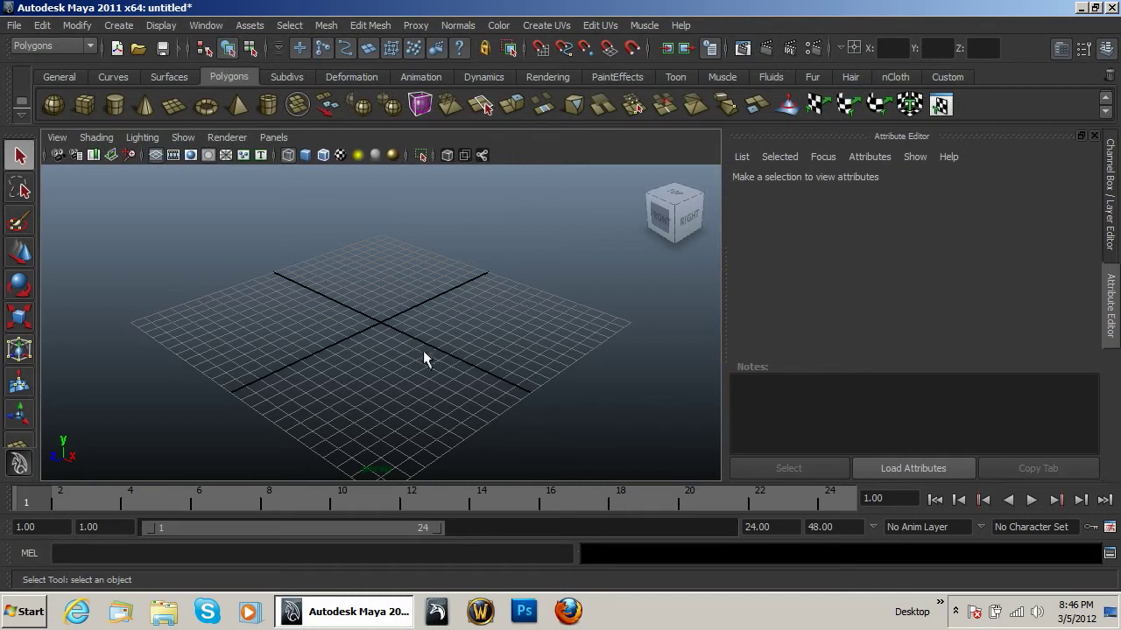
{"action": "mouse_move", "coordinate": [419, 340]}
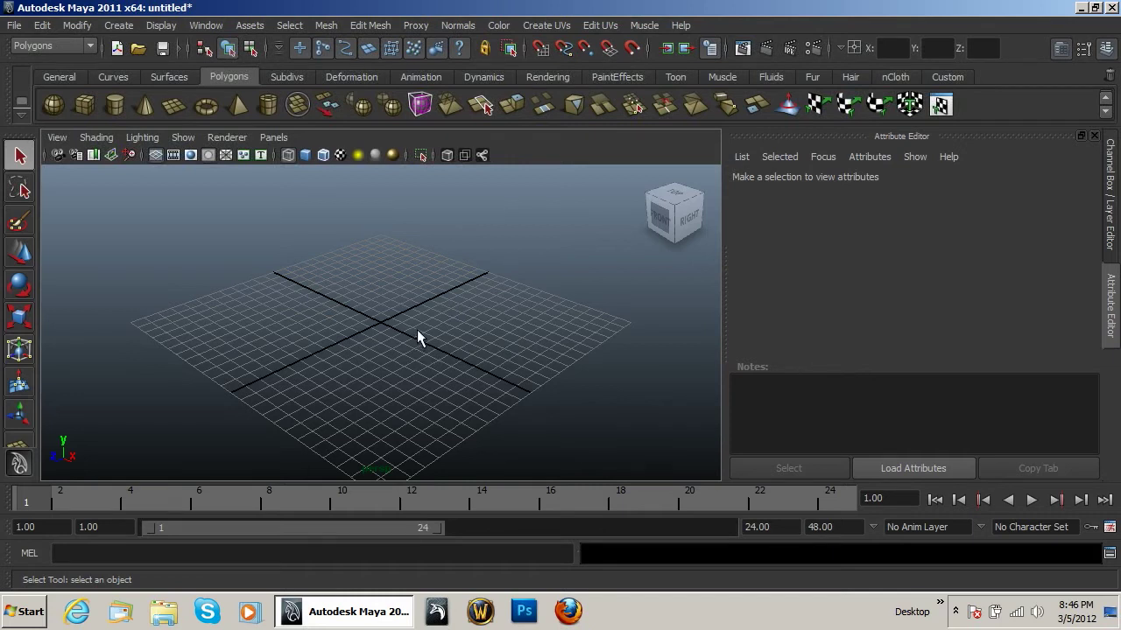
{"action": "mouse_move", "coordinate": [414, 342]}
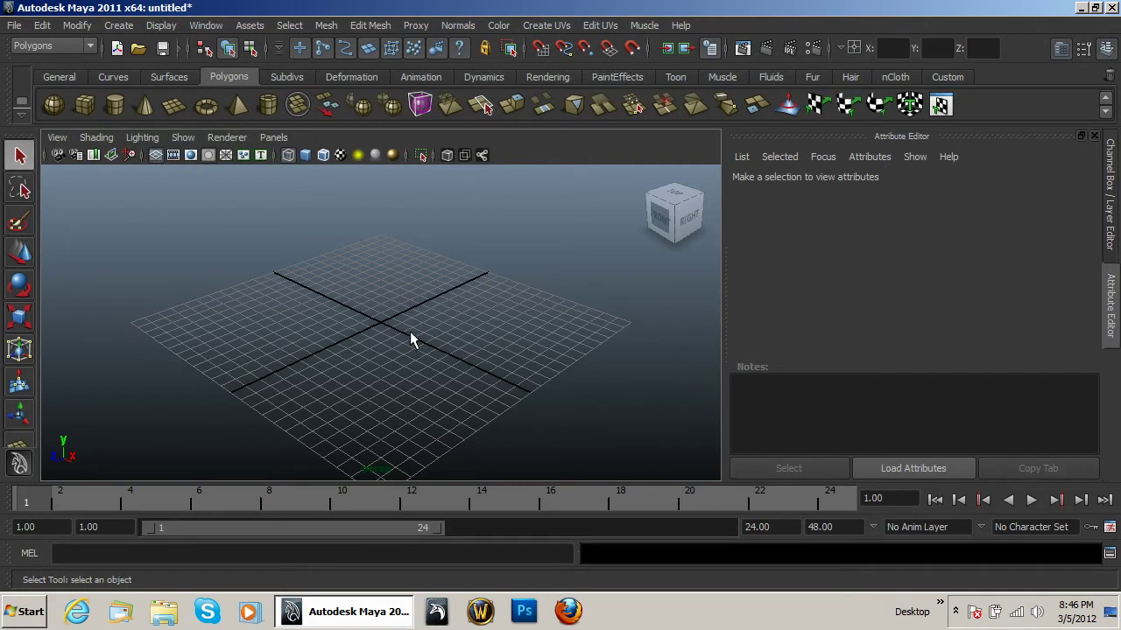
{"action": "mouse_move", "coordinate": [411, 346]}
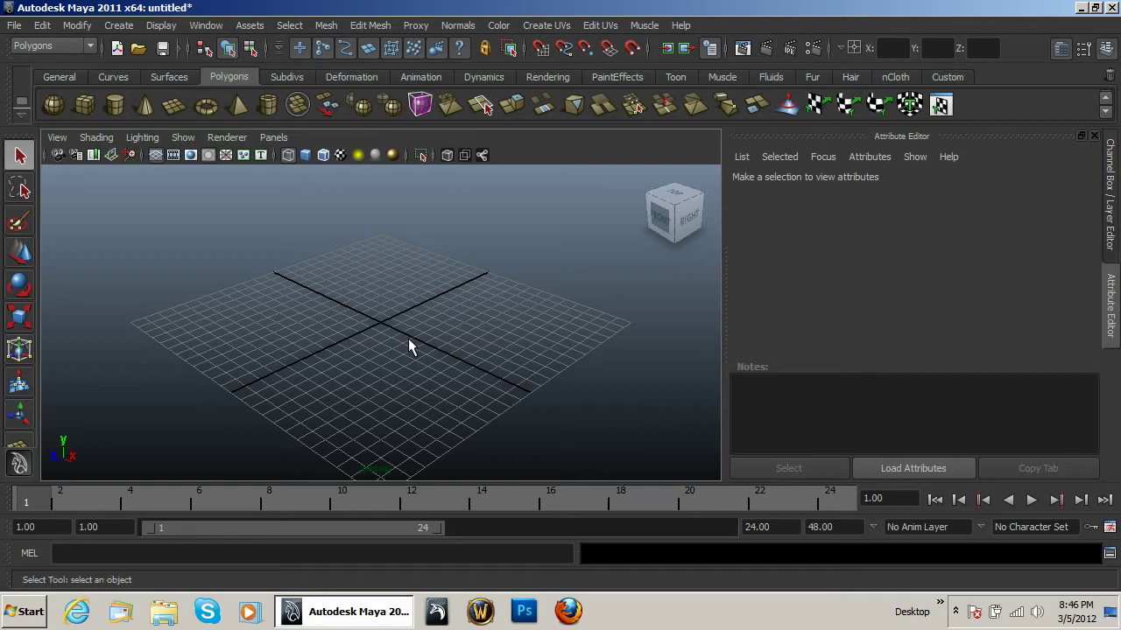
{"action": "mouse_move", "coordinate": [416, 344]}
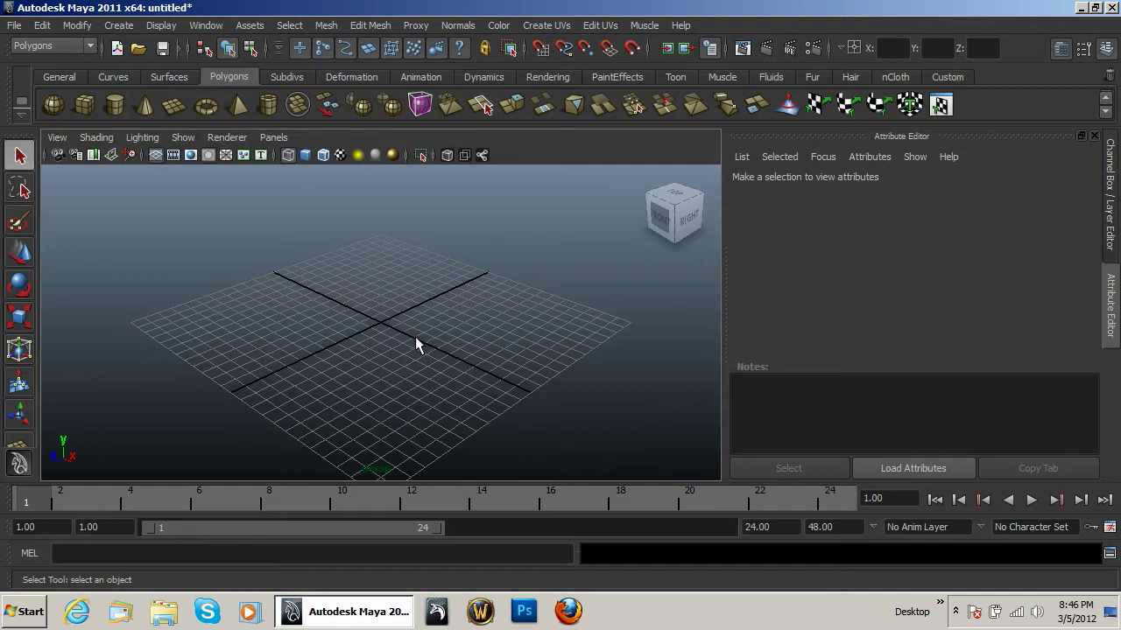
{"action": "mouse_move", "coordinate": [448, 347]}
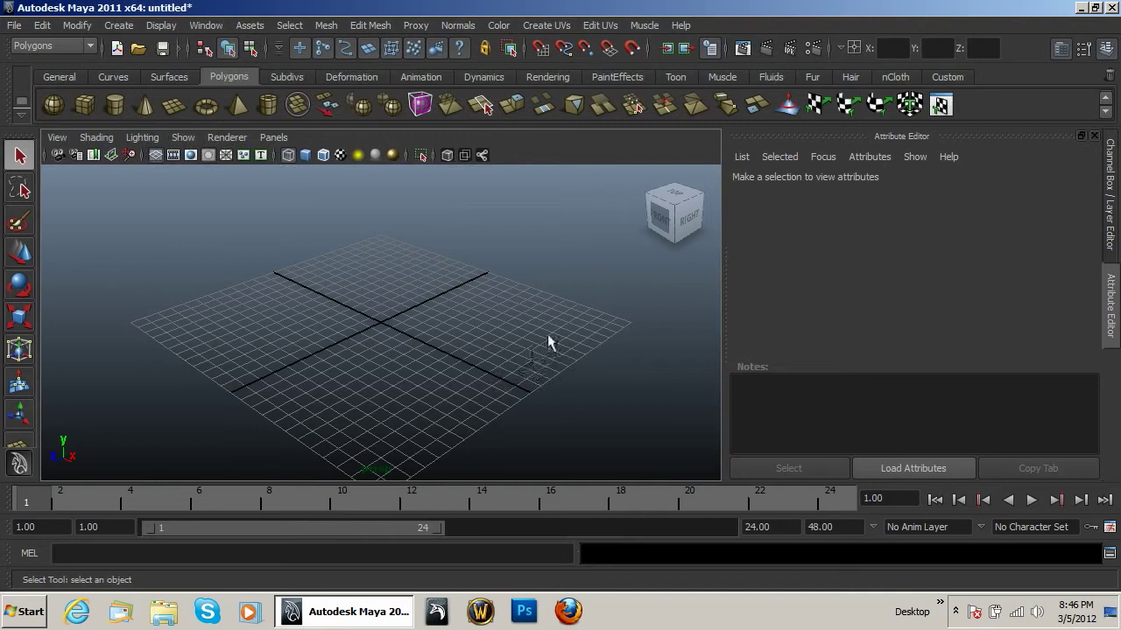
Bring up the perspective viewport's Panels menu to reach the layout choices
{"action": "left_click_drag", "start_coordinate": [543, 359], "coordinate": [413, 312]}
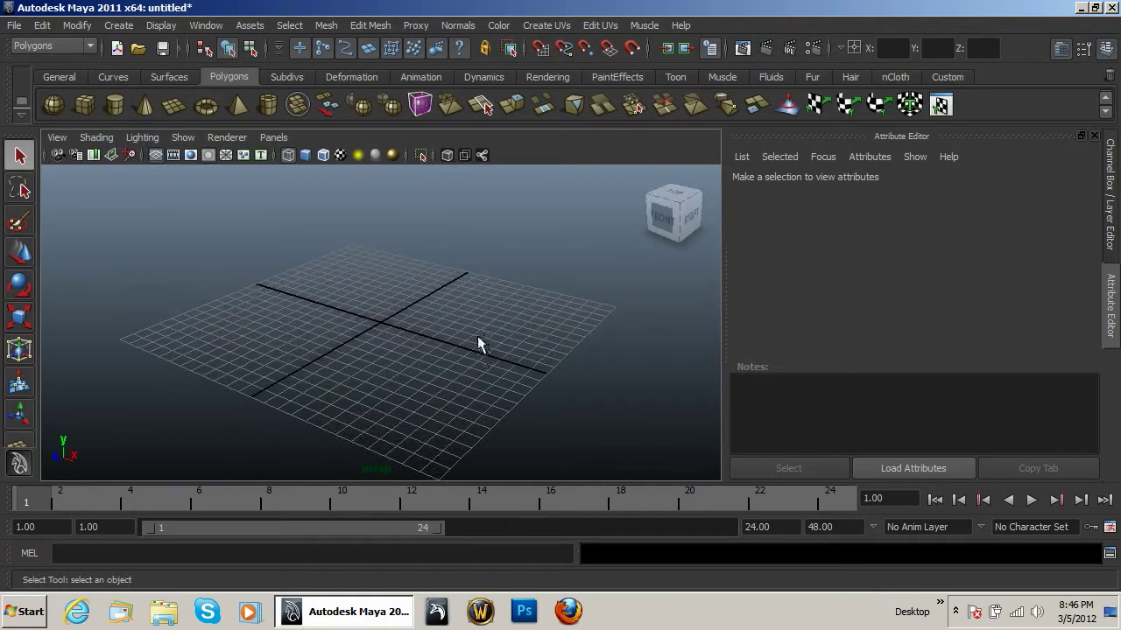
{"action": "mouse_move", "coordinate": [477, 331]}
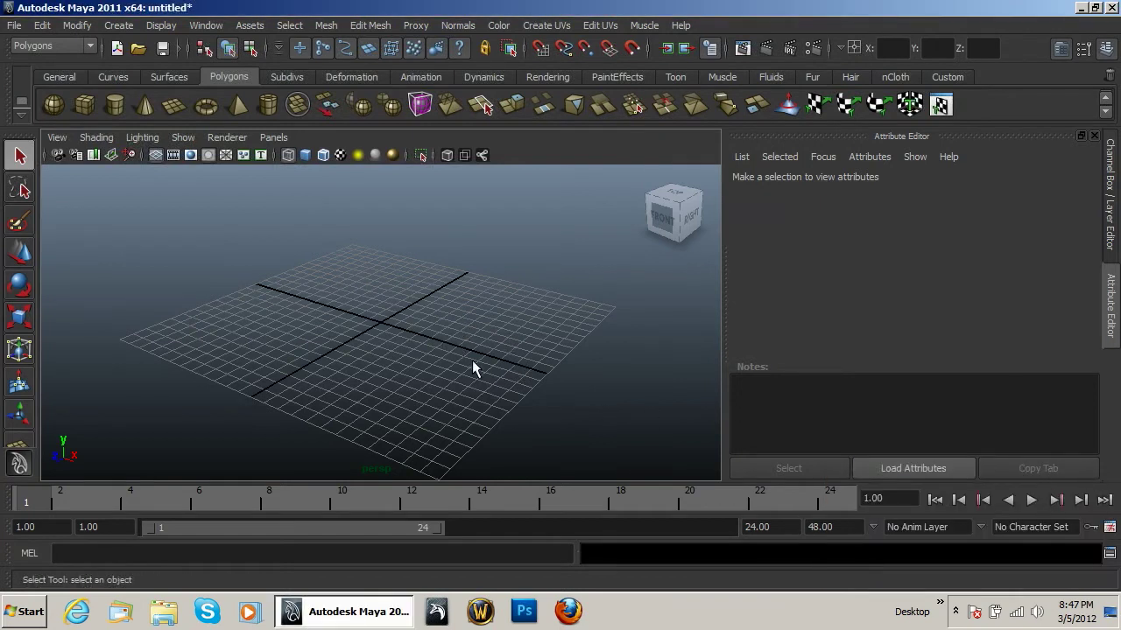
{"action": "mouse_move", "coordinate": [454, 447]}
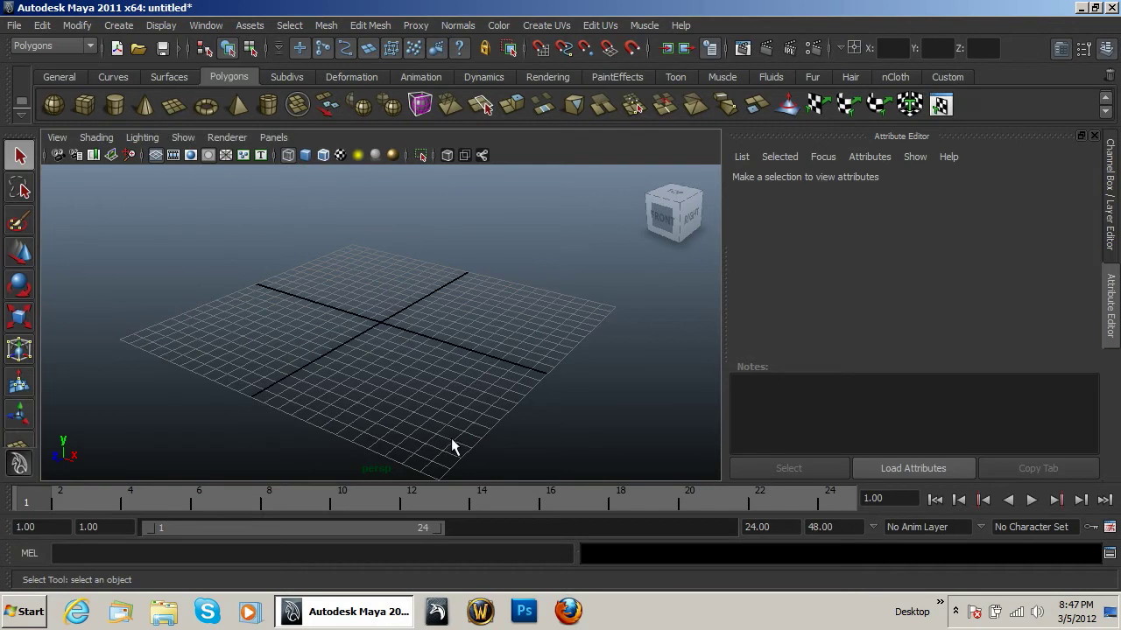
{"action": "mouse_move", "coordinate": [469, 403]}
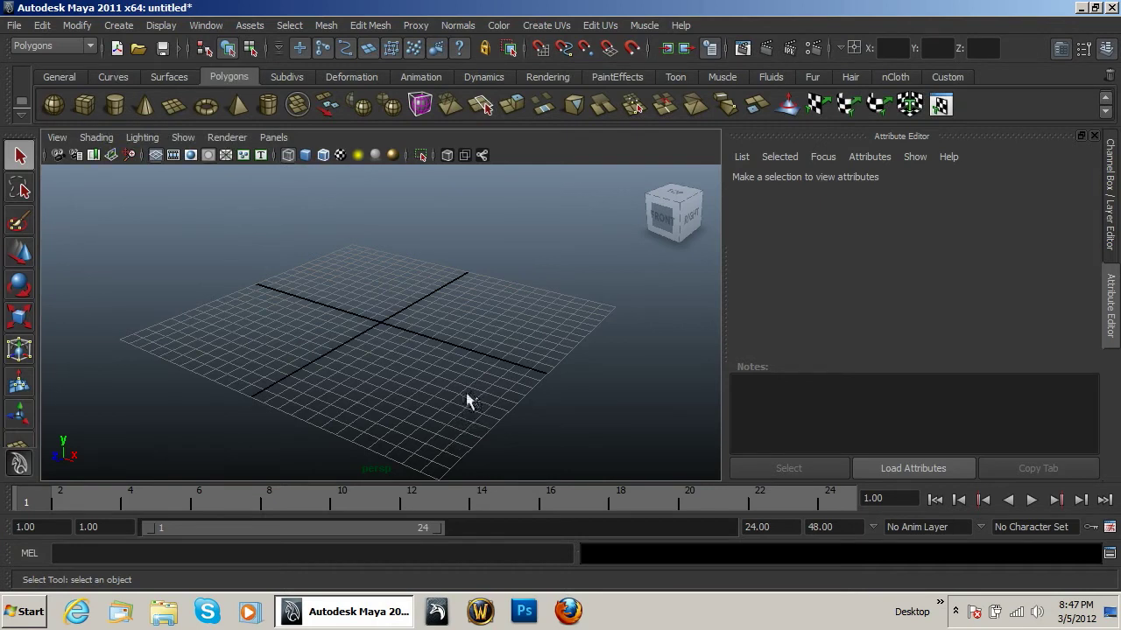
{"action": "mouse_move", "coordinate": [472, 392]}
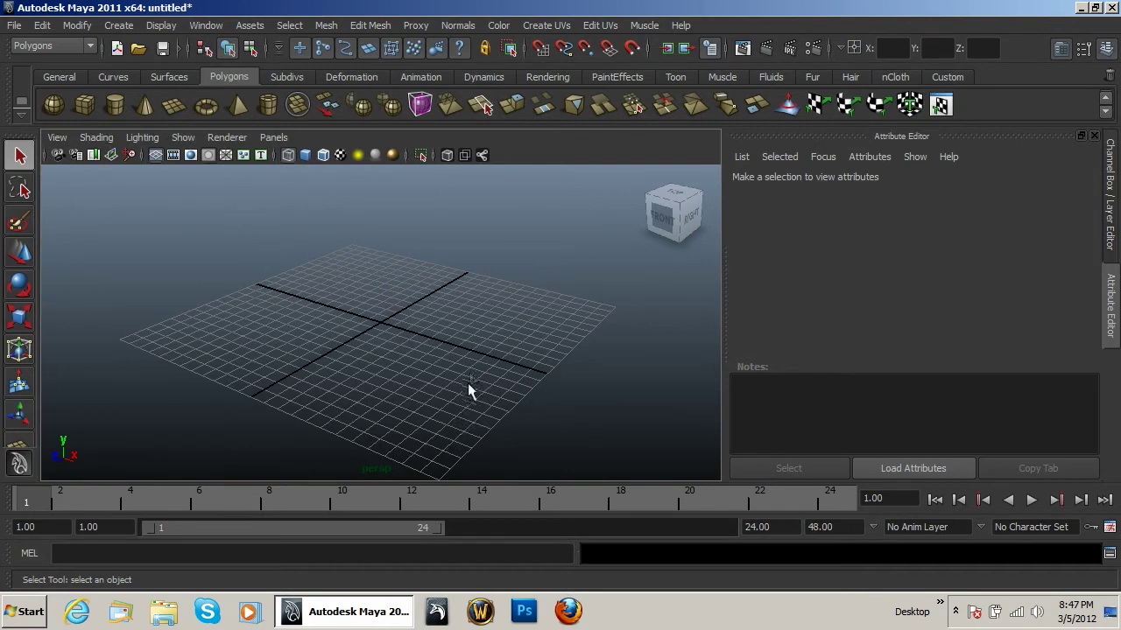
{"action": "mouse_move", "coordinate": [487, 377]}
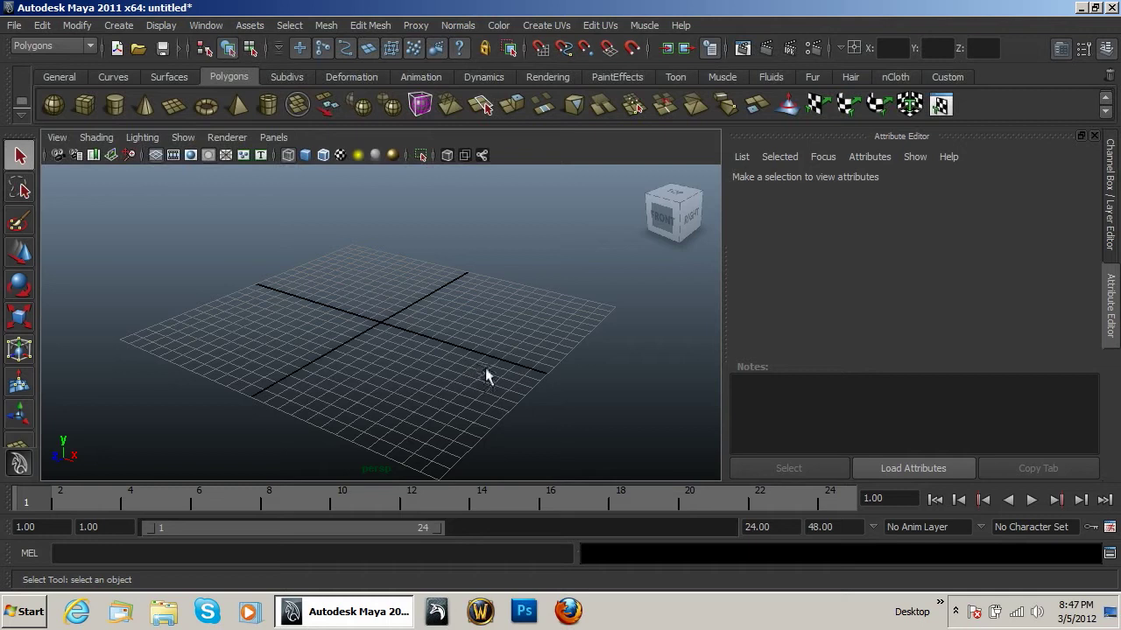
{"action": "mouse_move", "coordinate": [529, 369]}
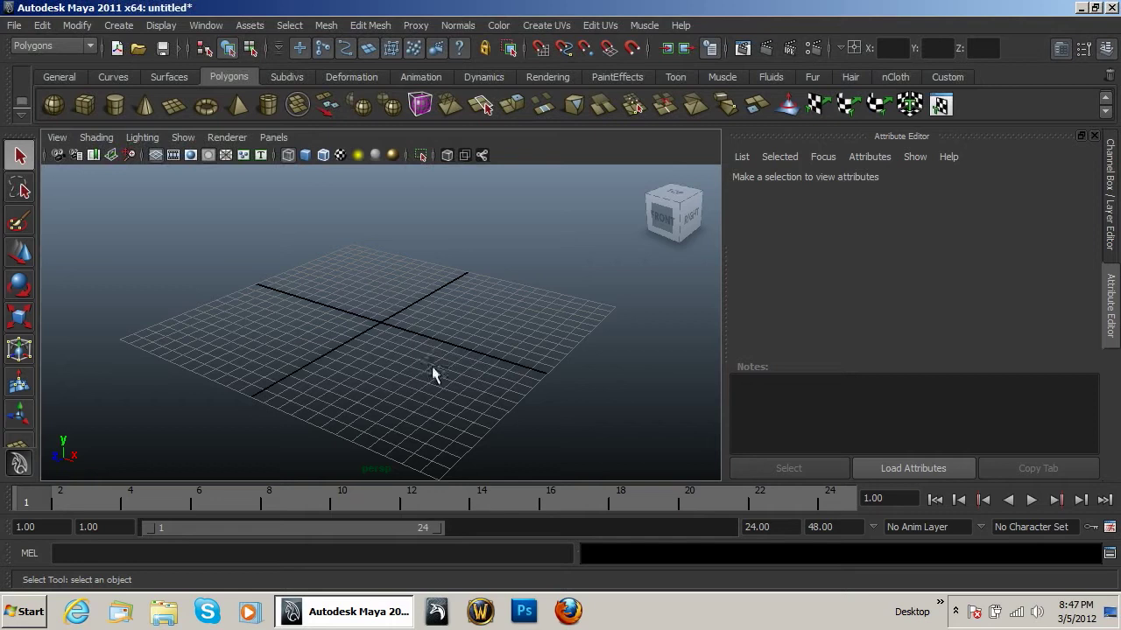
{"action": "mouse_move", "coordinate": [441, 336]}
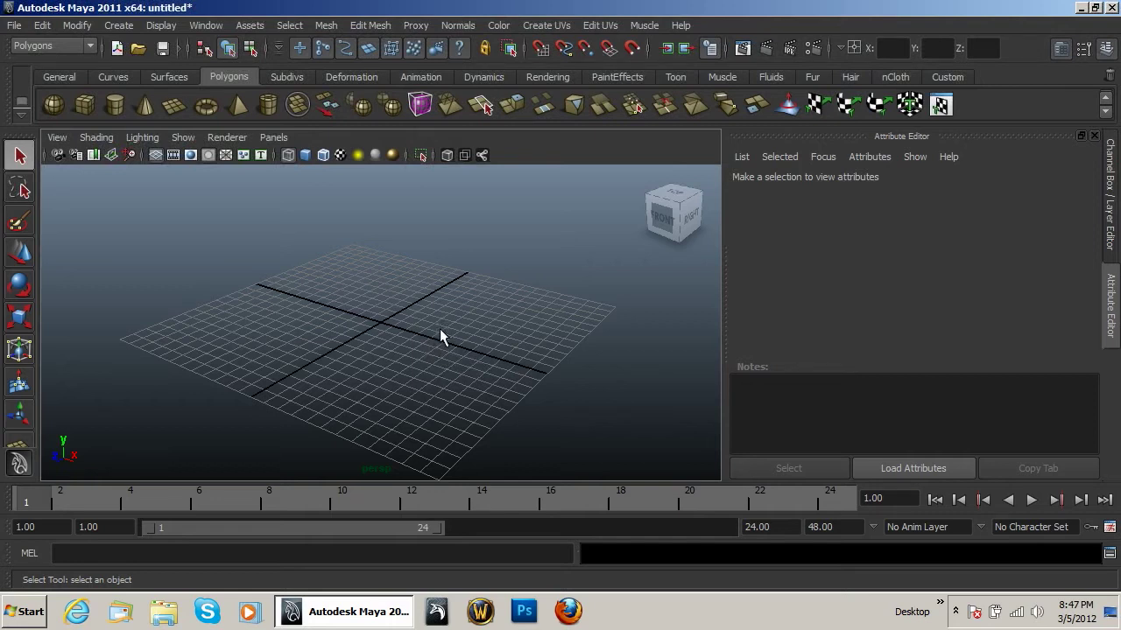
{"action": "mouse_move", "coordinate": [447, 294]}
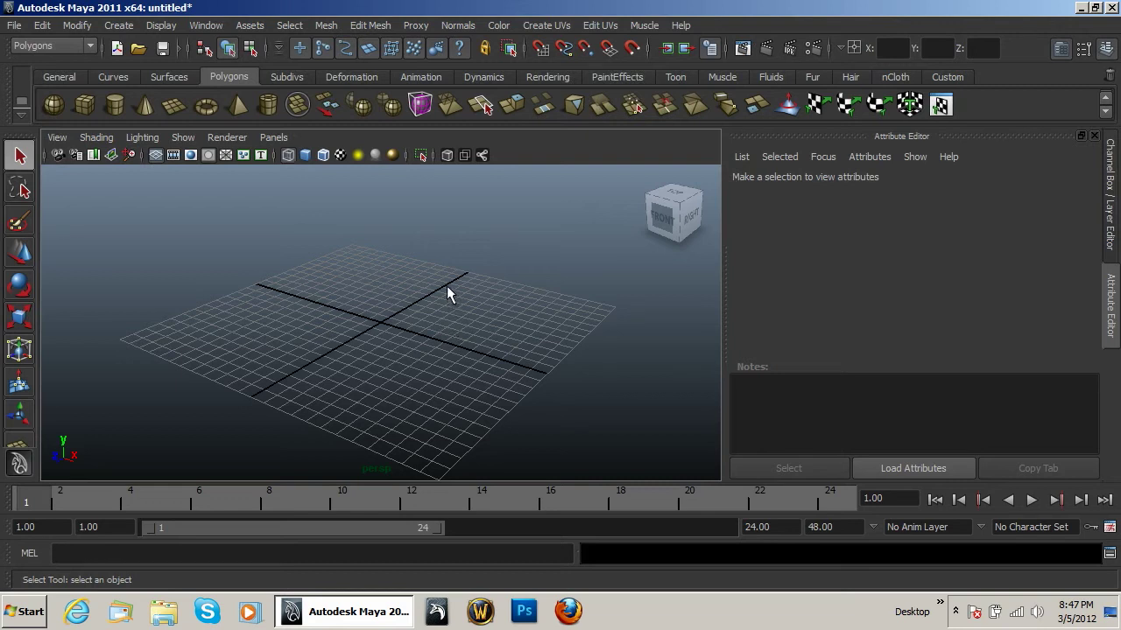
{"action": "mouse_move", "coordinate": [445, 319]}
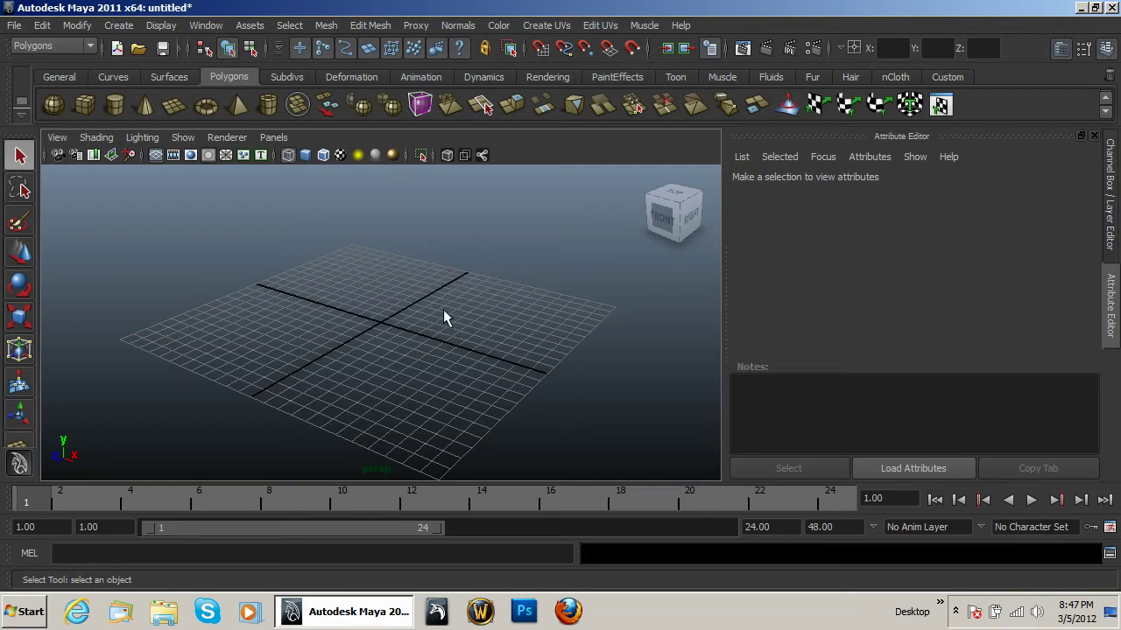
{"action": "mouse_move", "coordinate": [427, 259]}
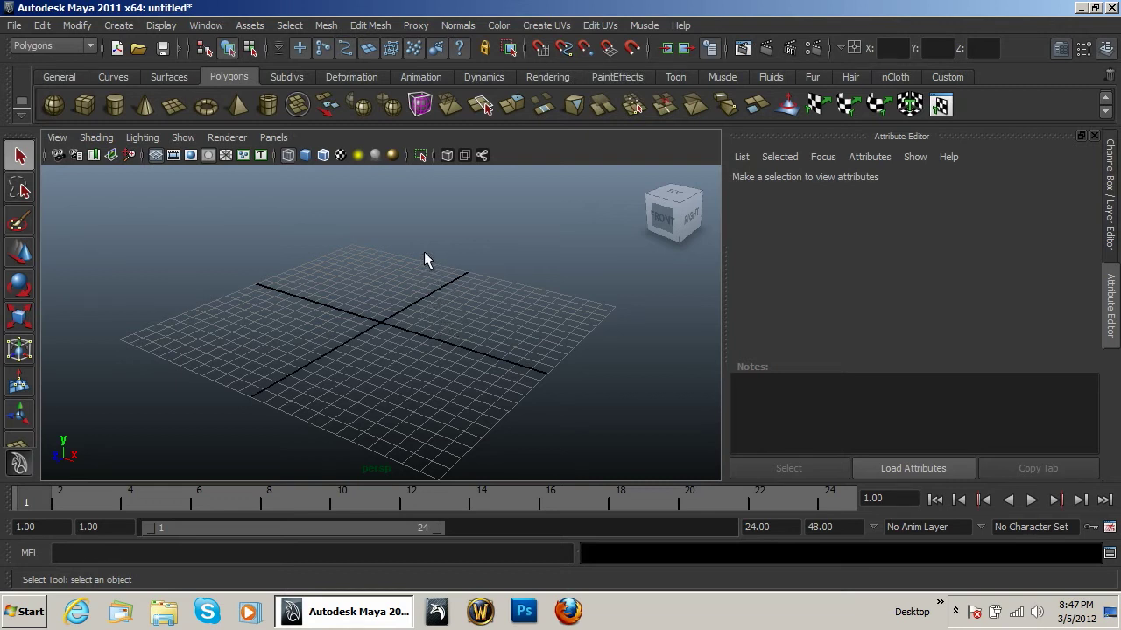
{"action": "mouse_move", "coordinate": [421, 261]}
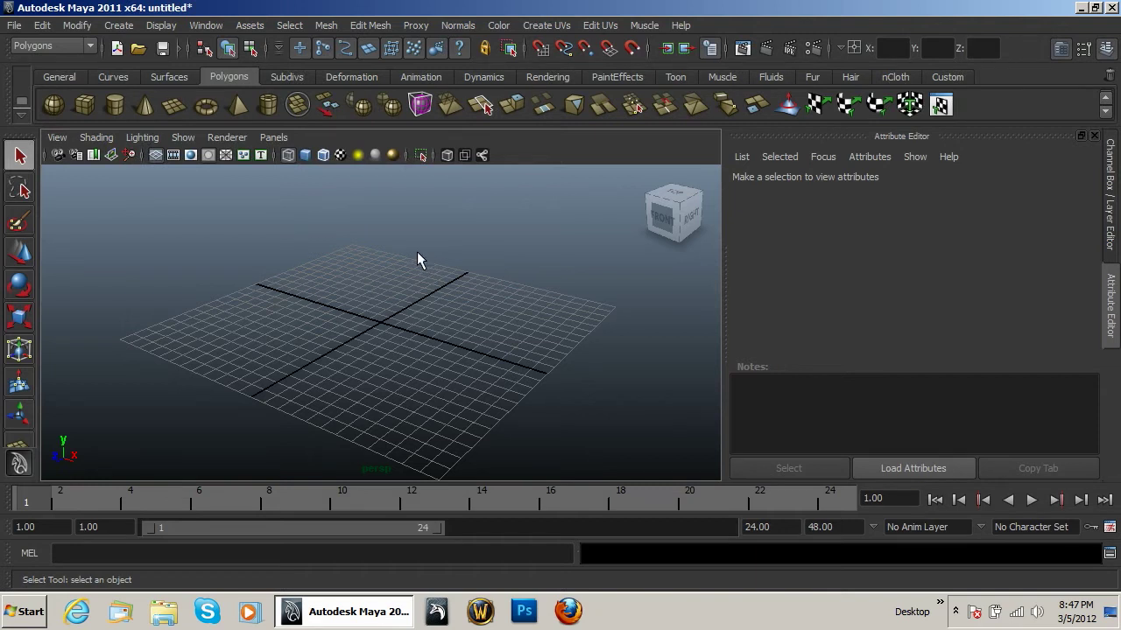
{"action": "mouse_move", "coordinate": [343, 341]}
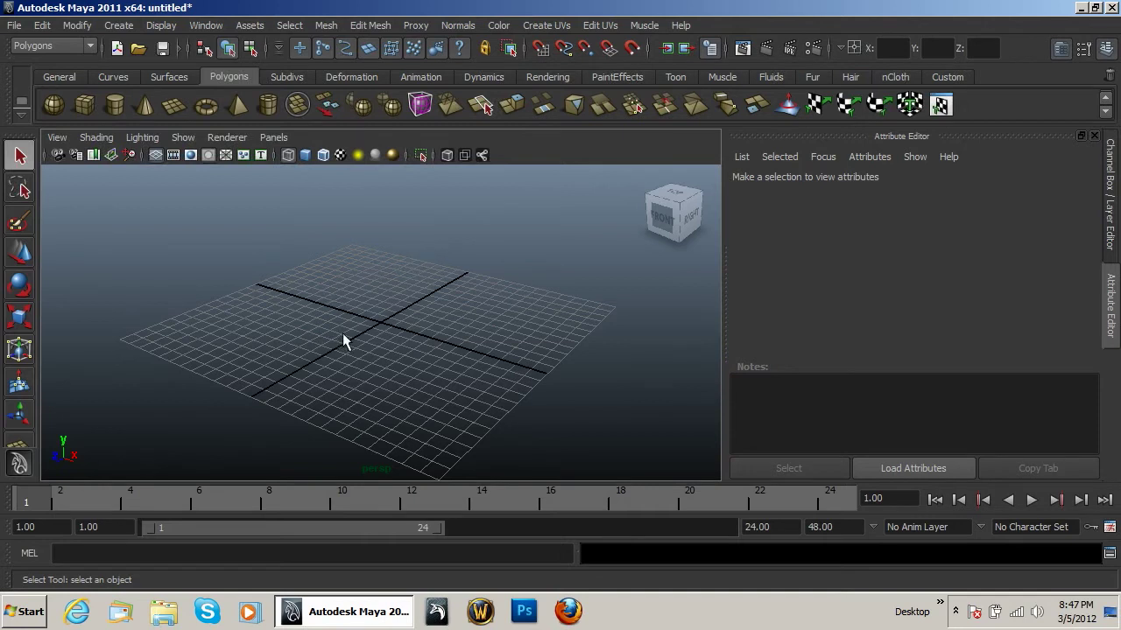
{"action": "mouse_move", "coordinate": [329, 283]}
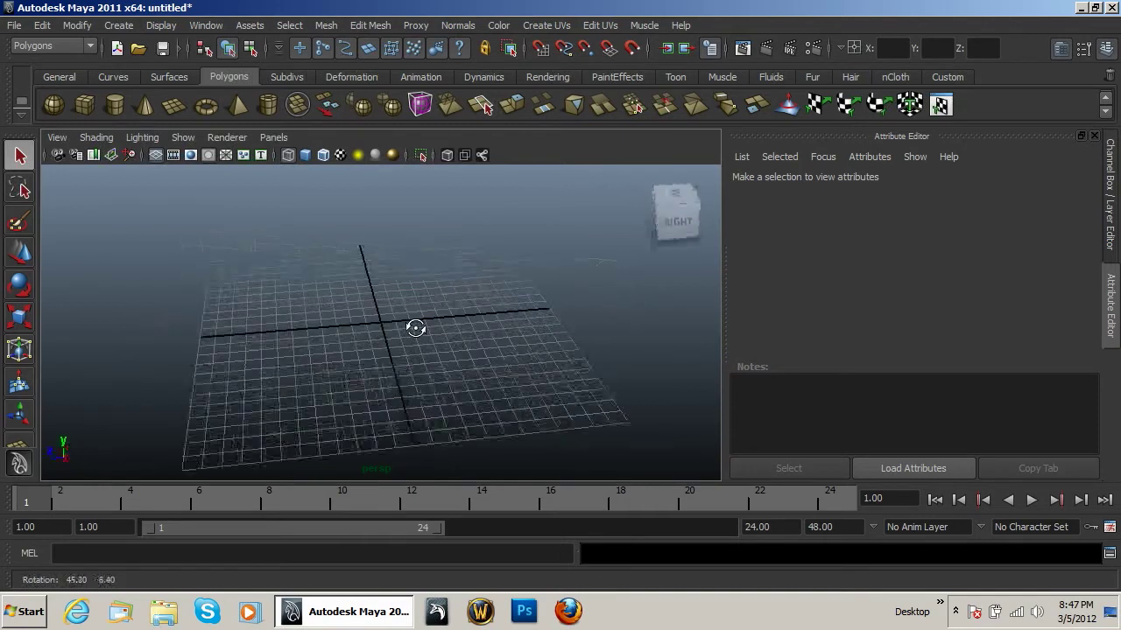
{"action": "left_click_drag", "start_coordinate": [416, 329], "coordinate": [236, 235]}
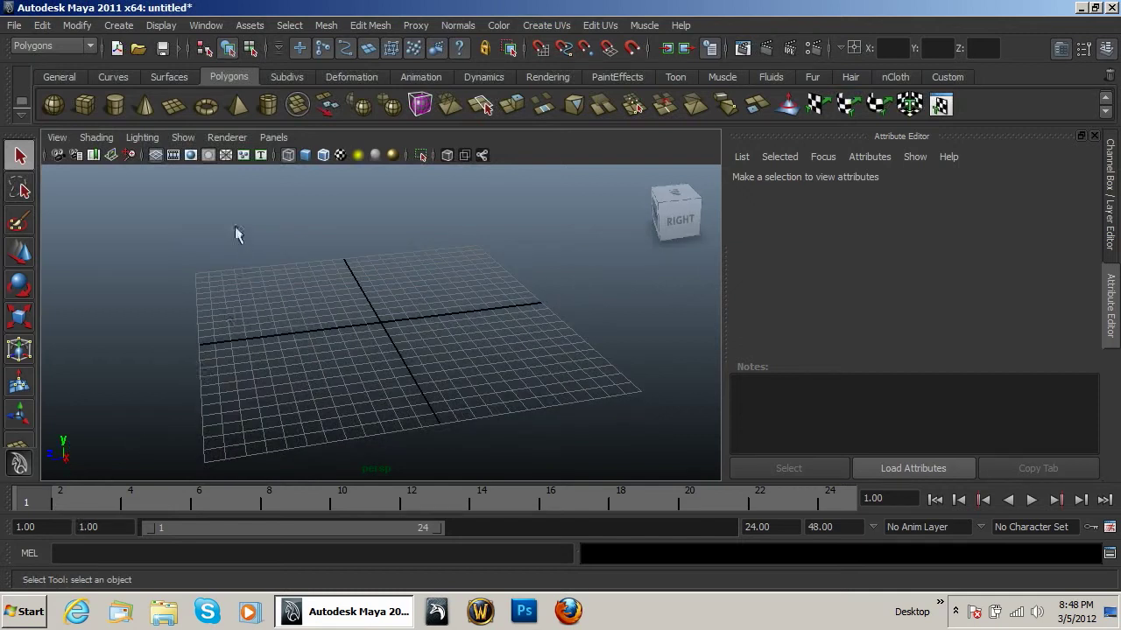
{"action": "left_click", "coordinate": [273, 136]}
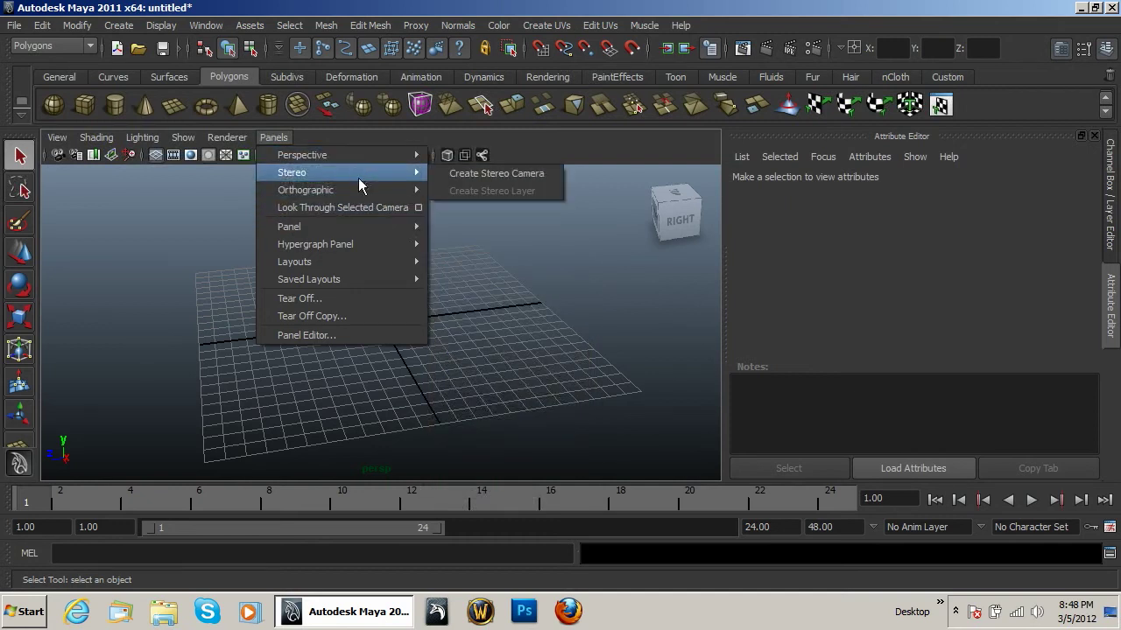
{"action": "mouse_move", "coordinate": [294, 261]}
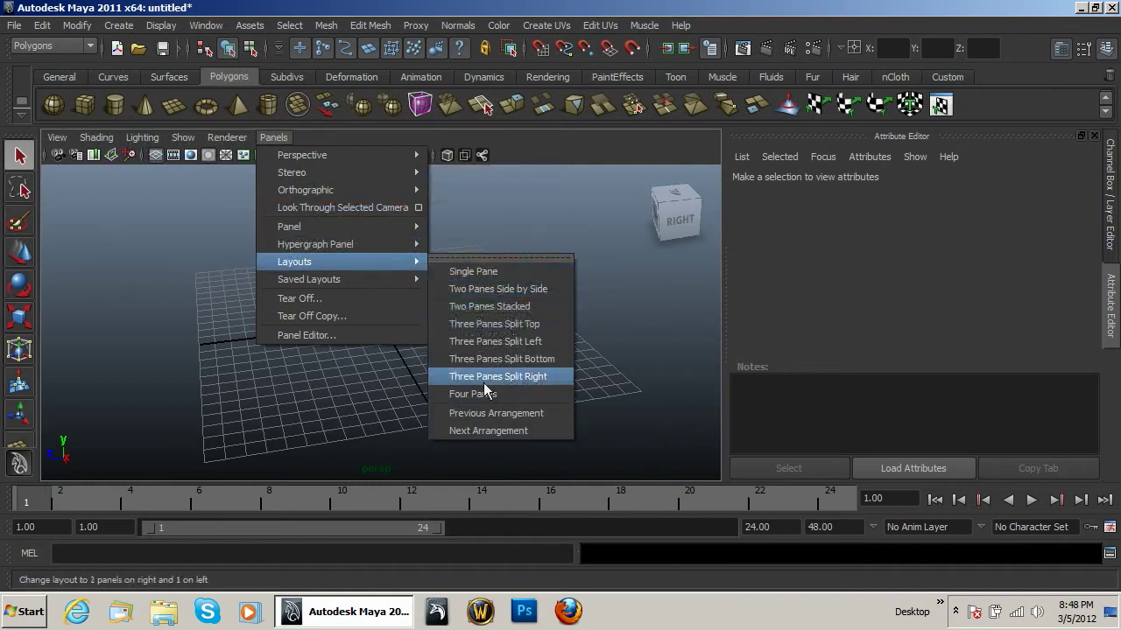
Switch to the Four Panes layout and set the lower-left pane to an orthographic camera
{"action": "left_click", "coordinate": [473, 392]}
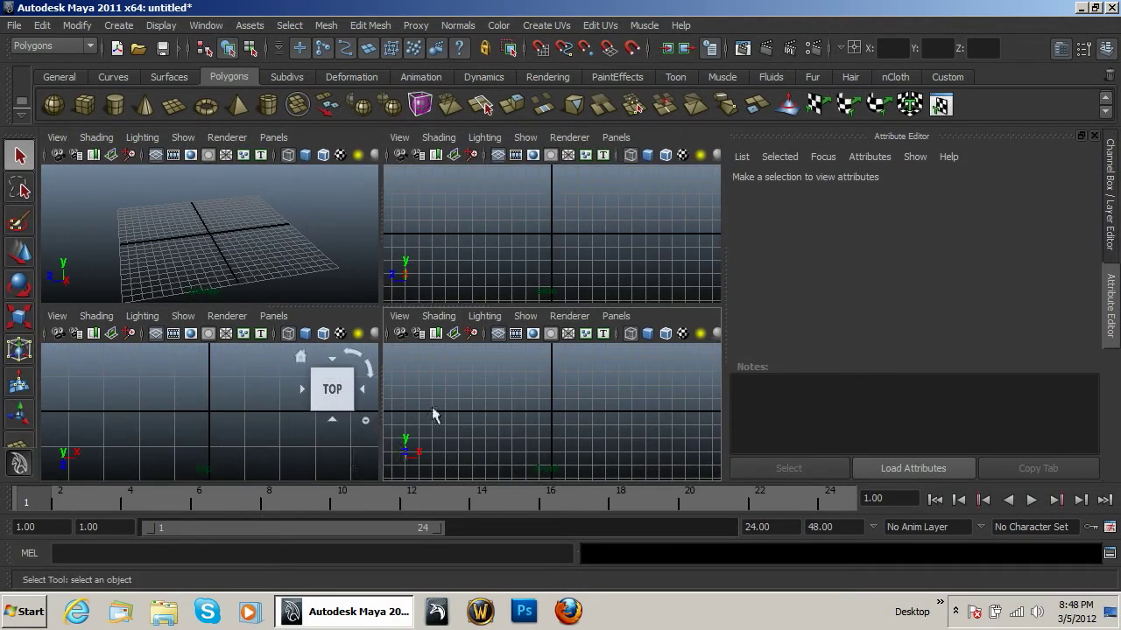
{"action": "mouse_move", "coordinate": [604, 412]}
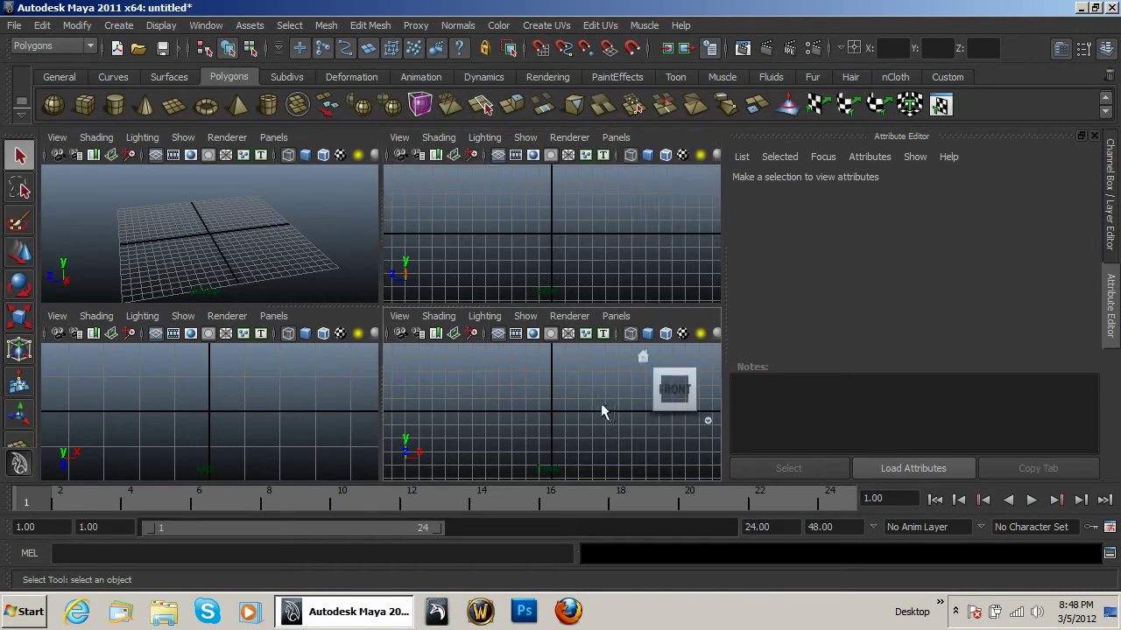
{"action": "mouse_move", "coordinate": [470, 197]}
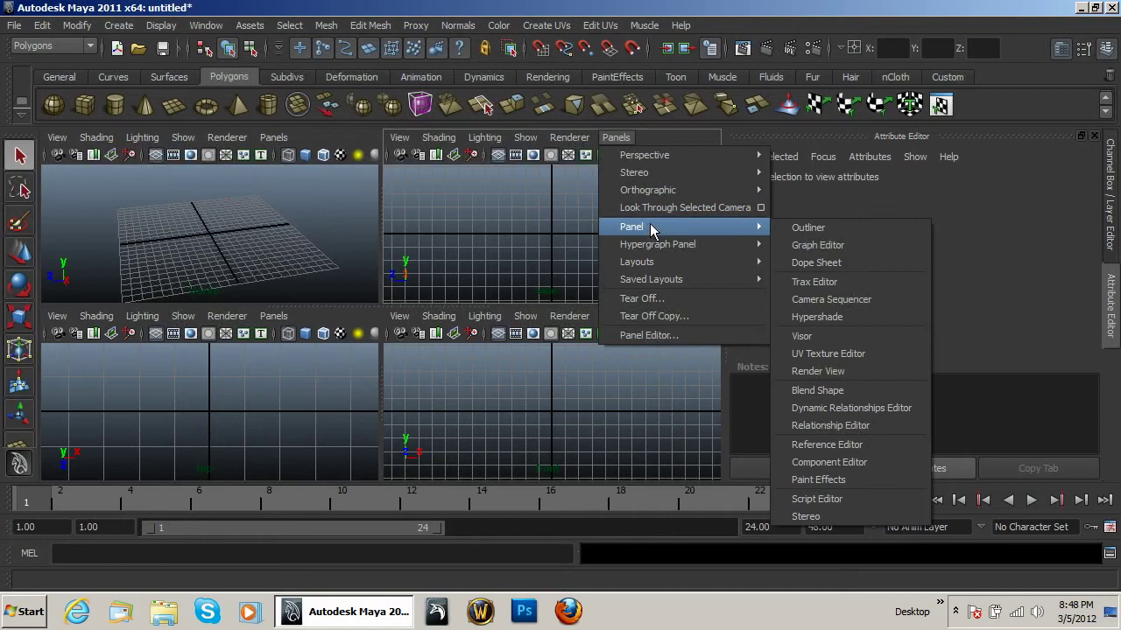
{"action": "mouse_move", "coordinate": [648, 189]}
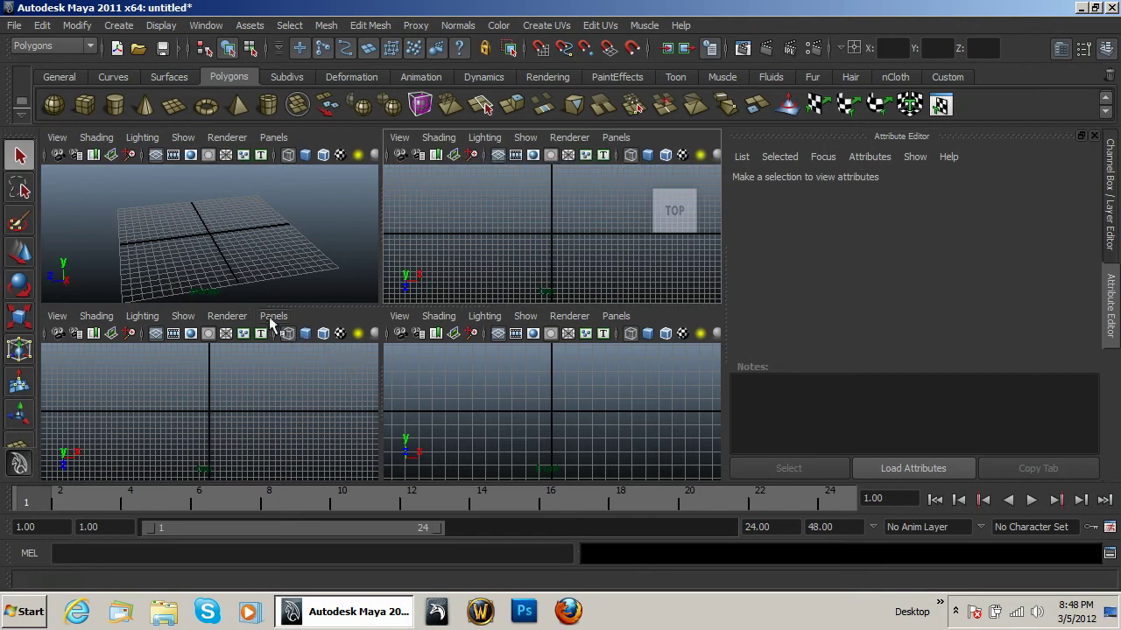
{"action": "left_click", "coordinate": [273, 315]}
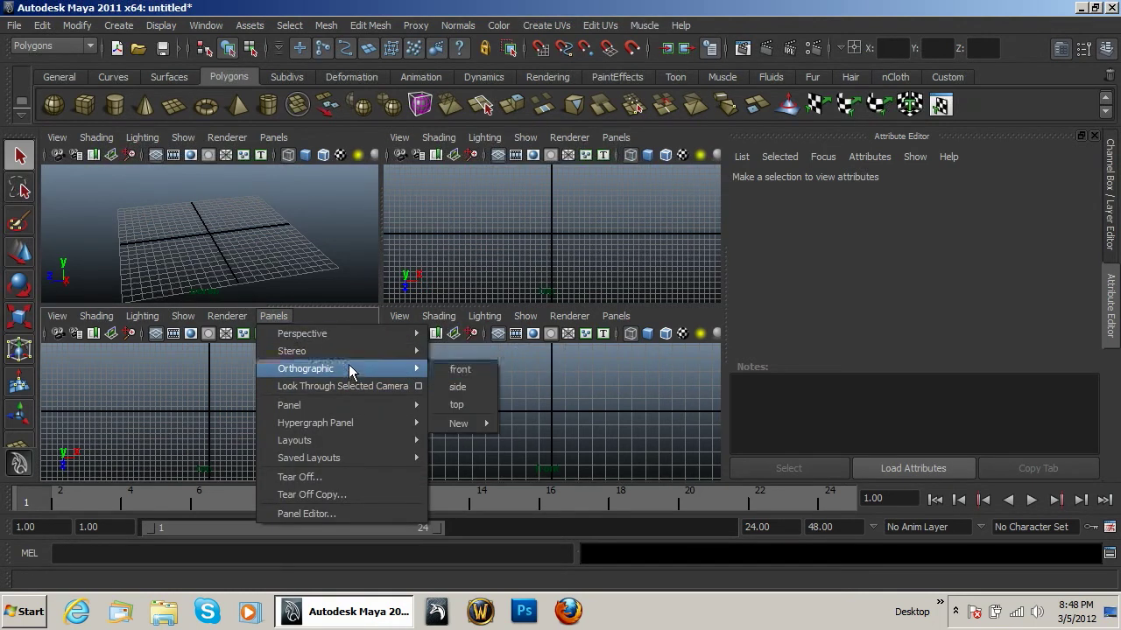
{"action": "left_click", "coordinate": [459, 368]}
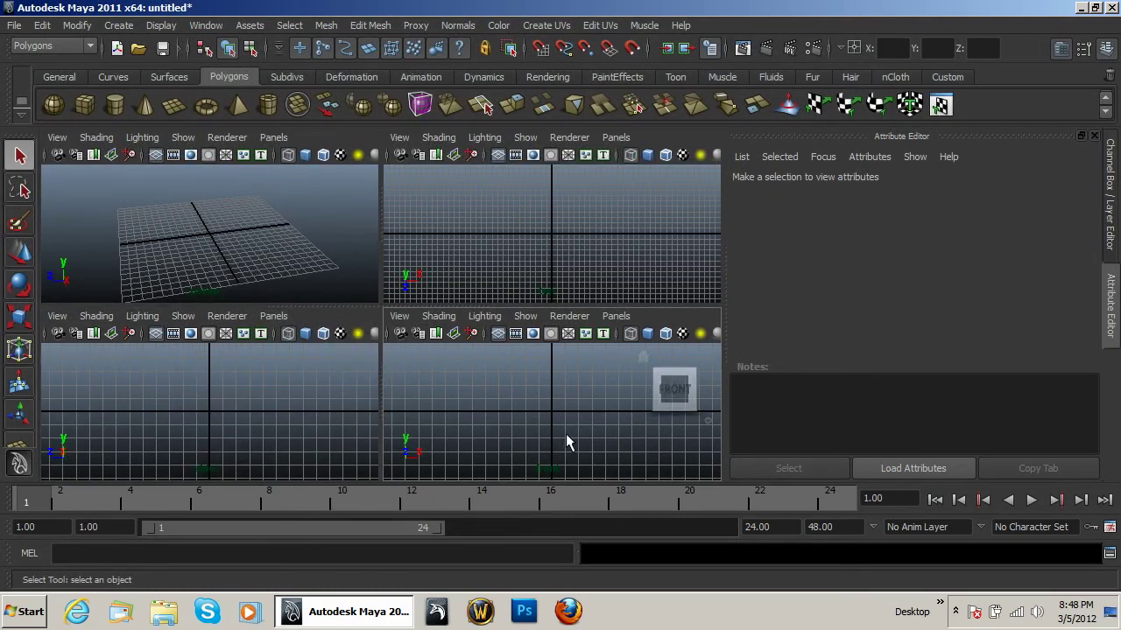
{"action": "mouse_move", "coordinate": [564, 421]}
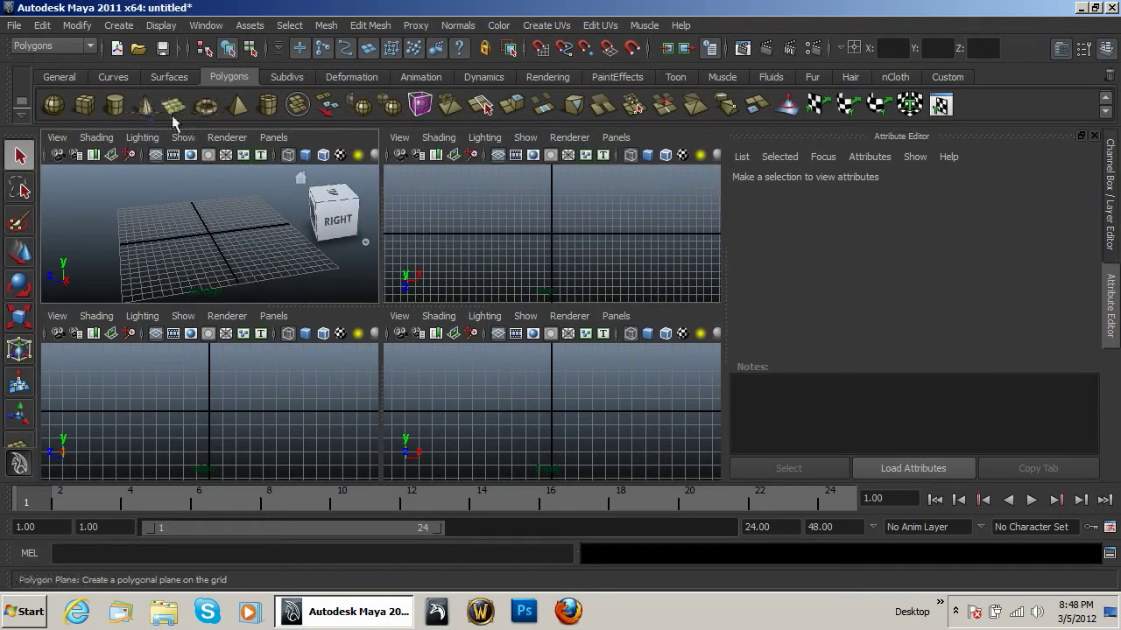
{"action": "left_click", "coordinate": [84, 105]}
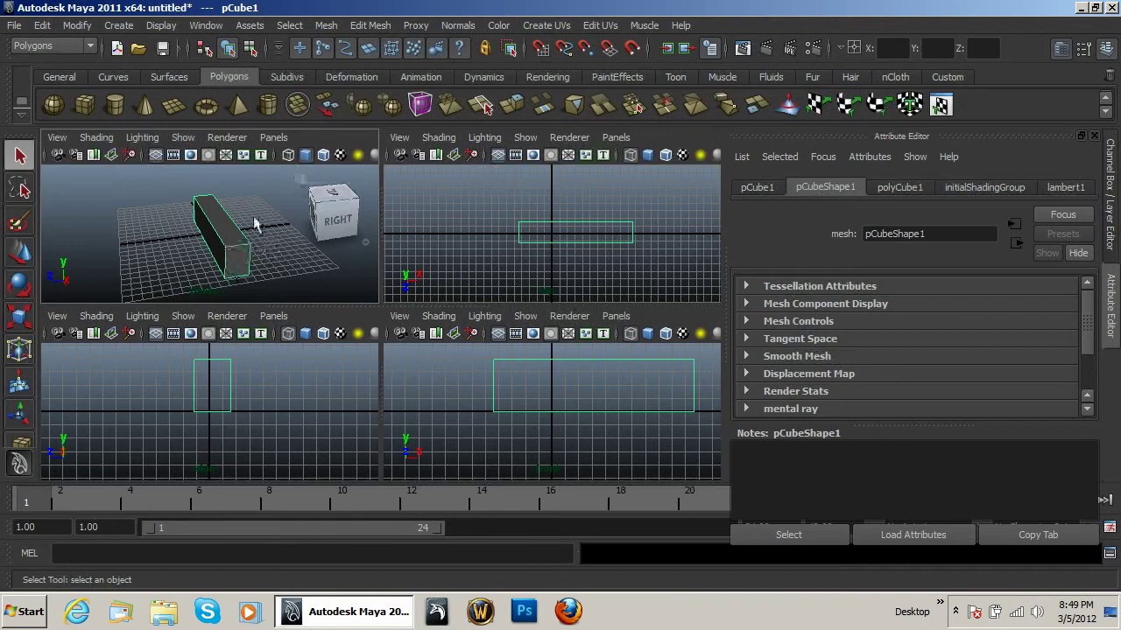
{"action": "left_click", "coordinate": [219, 236]}
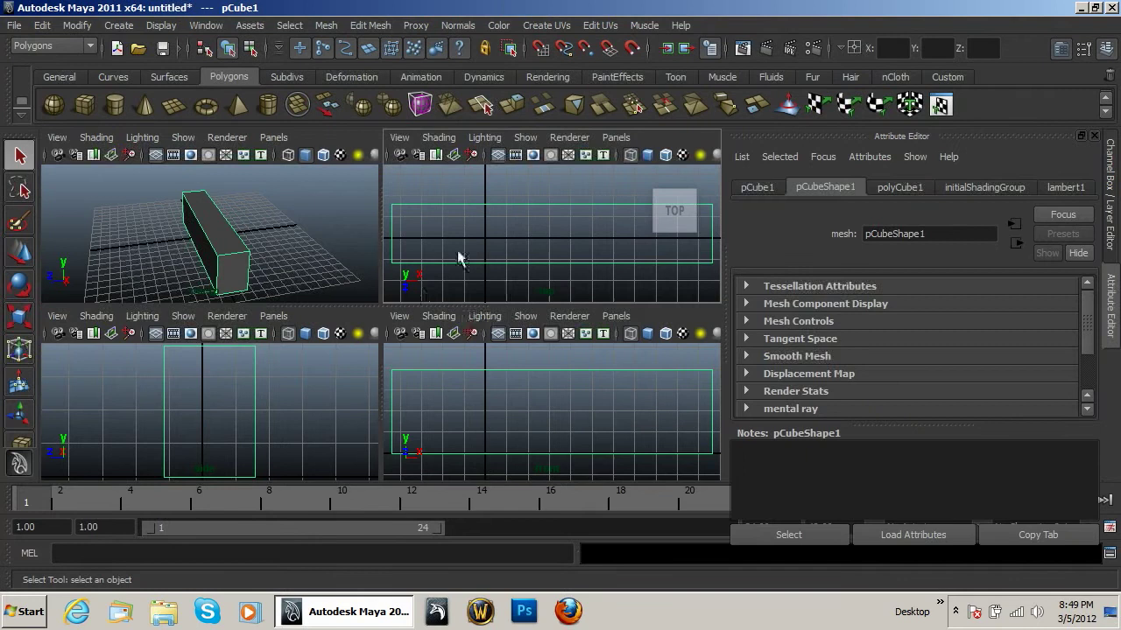
{"action": "mouse_move", "coordinate": [463, 287]}
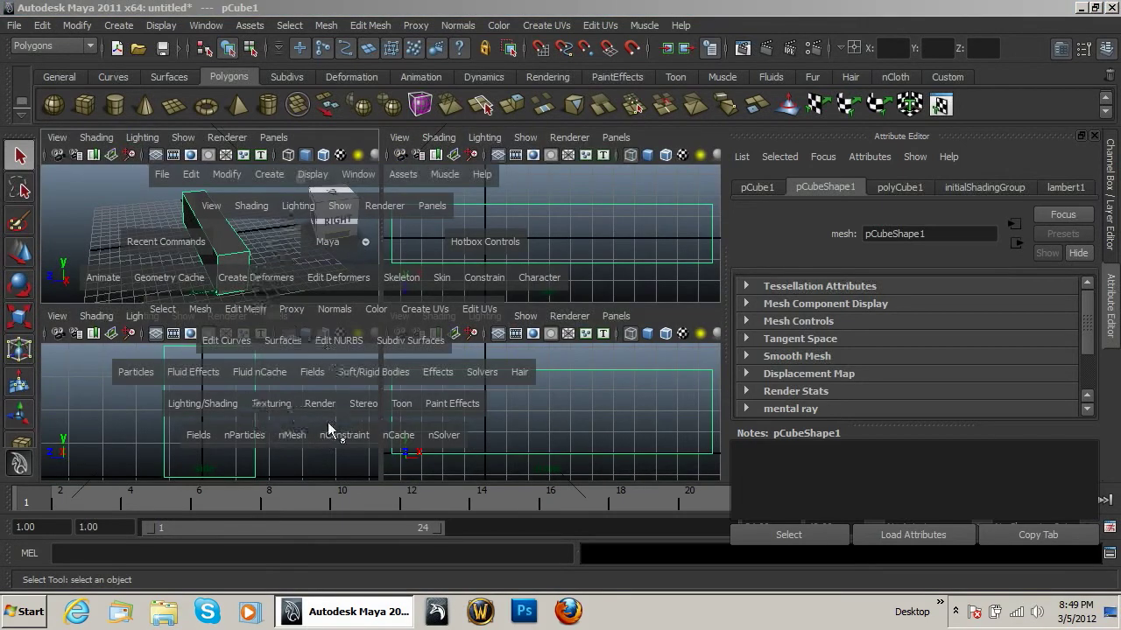
{"action": "mouse_move", "coordinate": [350, 353]}
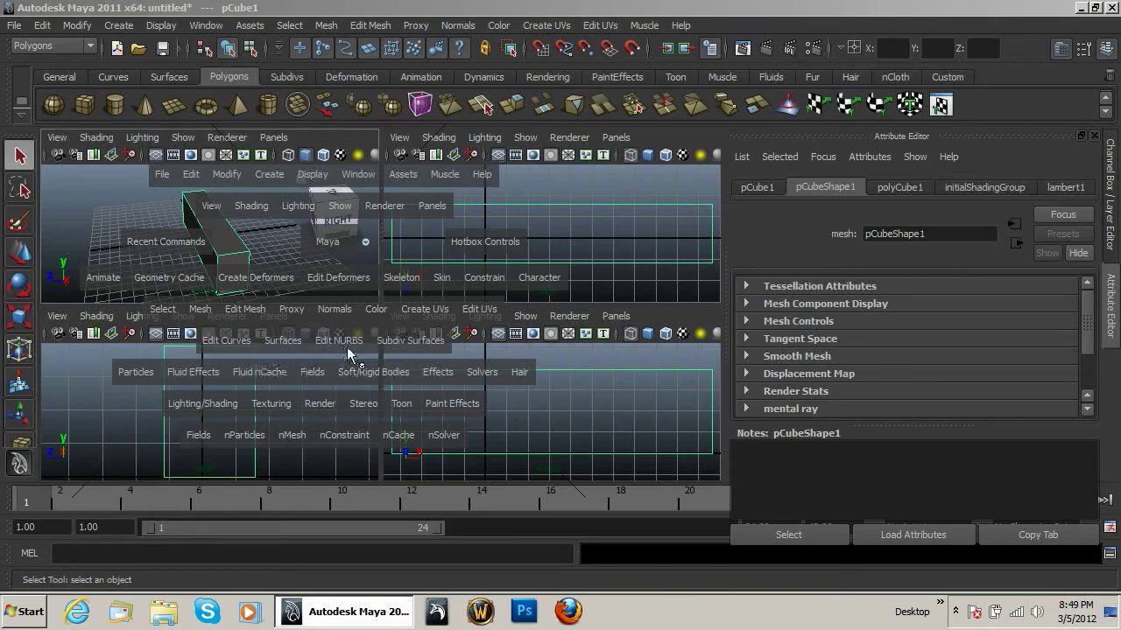
{"action": "mouse_move", "coordinate": [324, 411]}
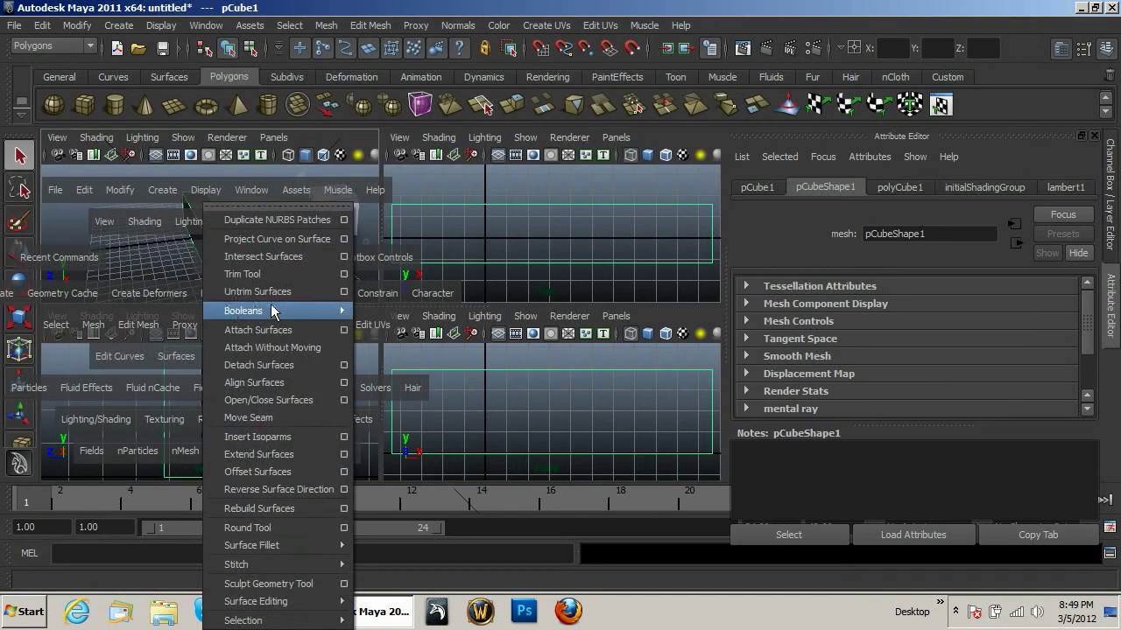
{"action": "left_click", "coordinate": [277, 220]}
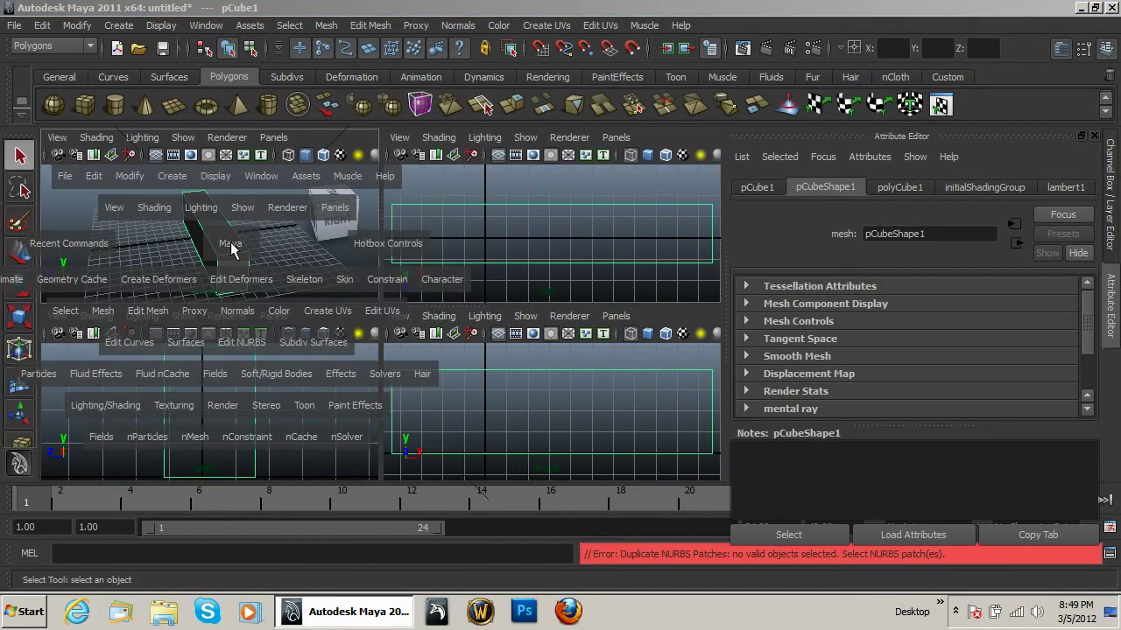
{"action": "mouse_move", "coordinate": [302, 348]}
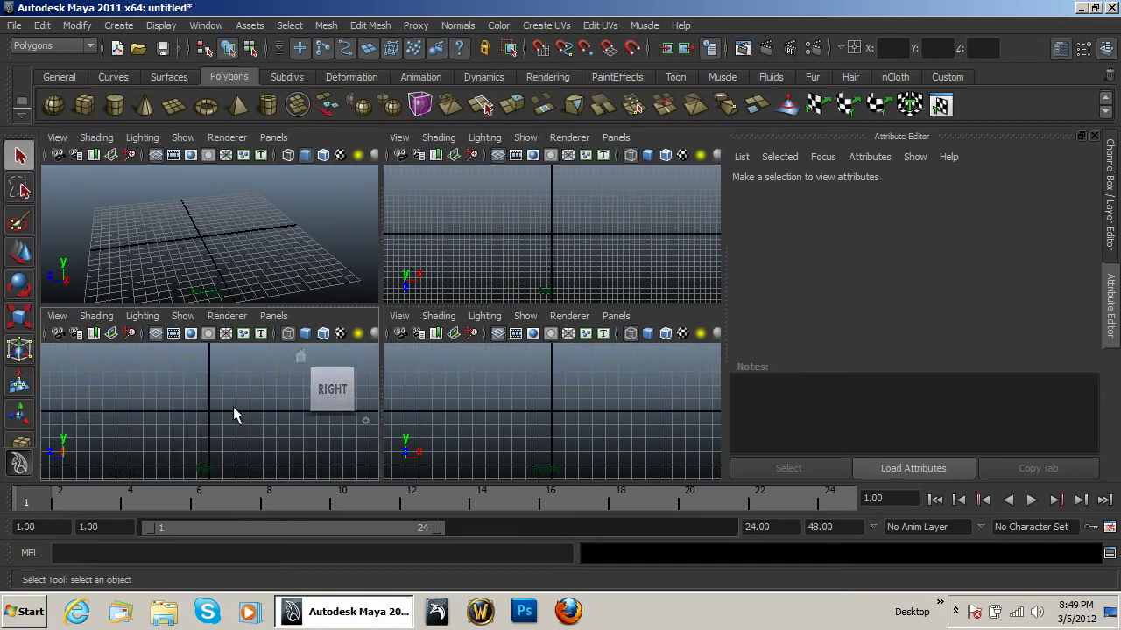
{"action": "mouse_move", "coordinate": [154, 361]}
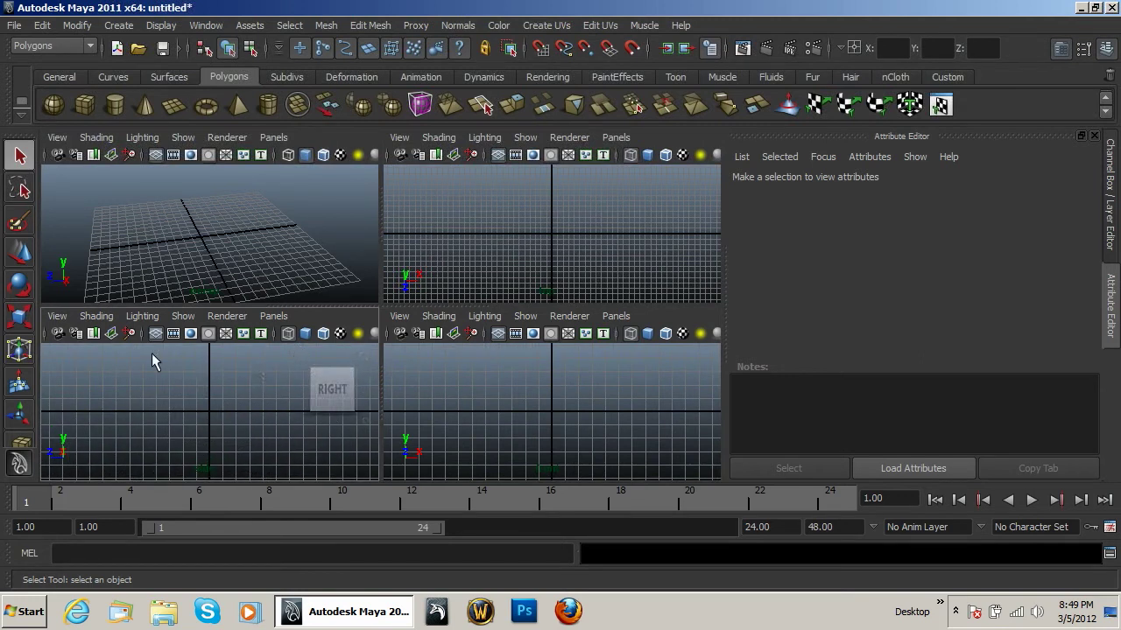
{"action": "left_click", "coordinate": [273, 315]}
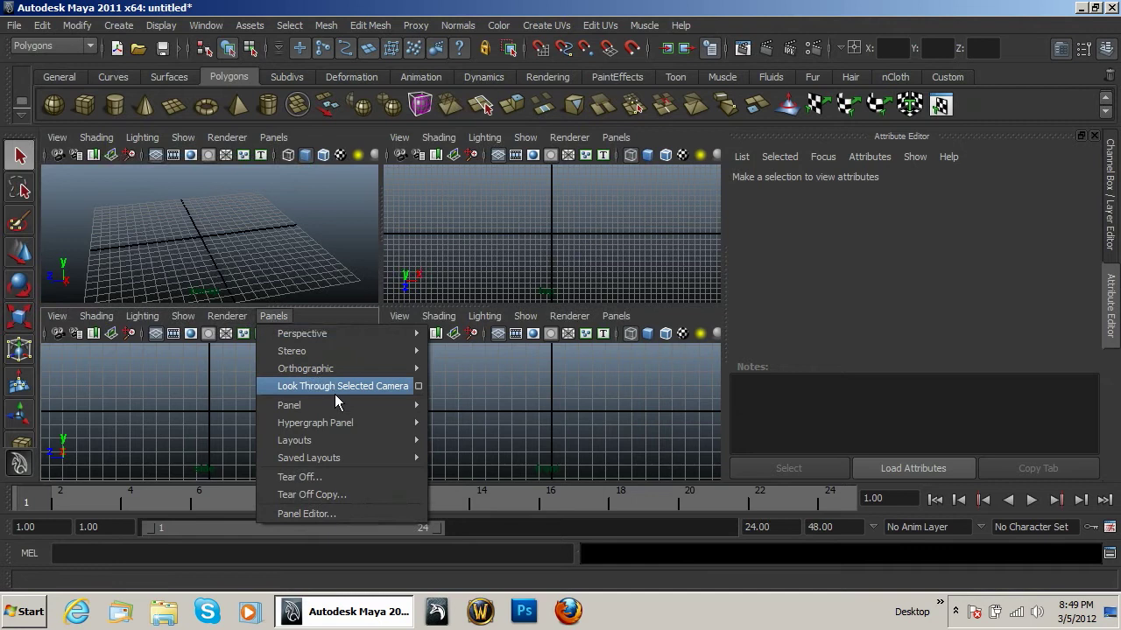
{"action": "mouse_move", "coordinate": [339, 515]}
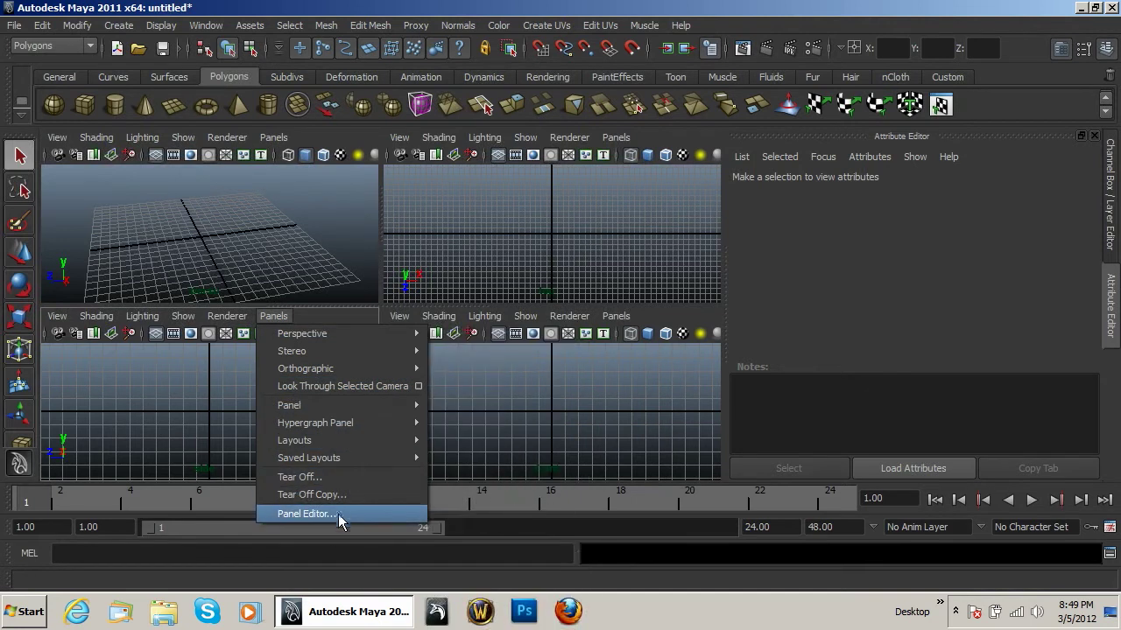
{"action": "mouse_move", "coordinate": [308, 457]}
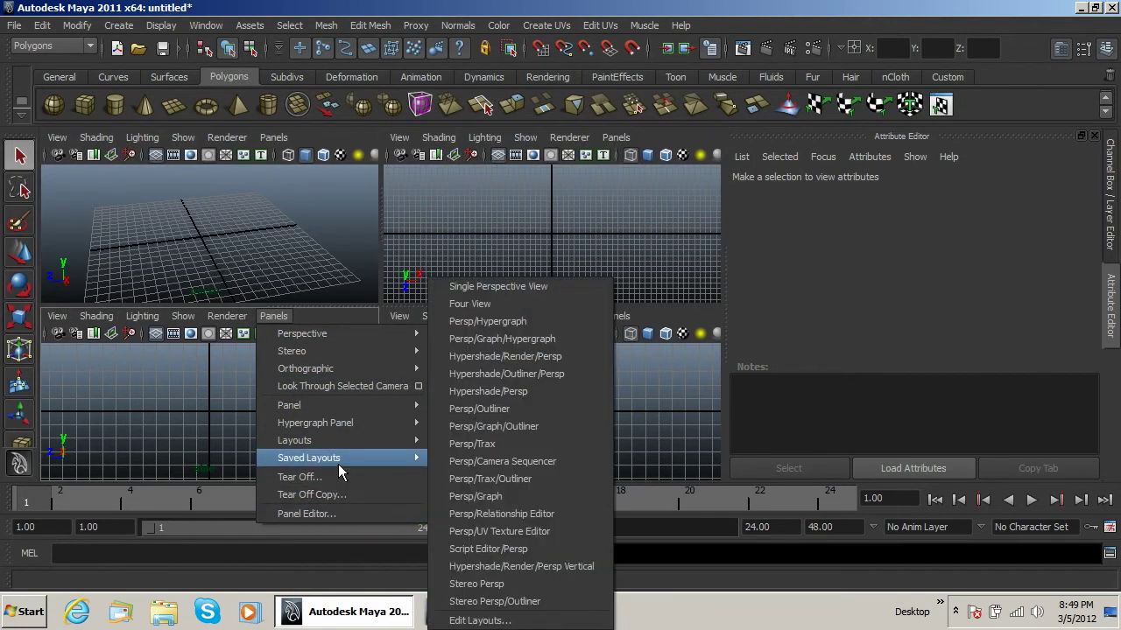
{"action": "mouse_move", "coordinate": [332, 515]}
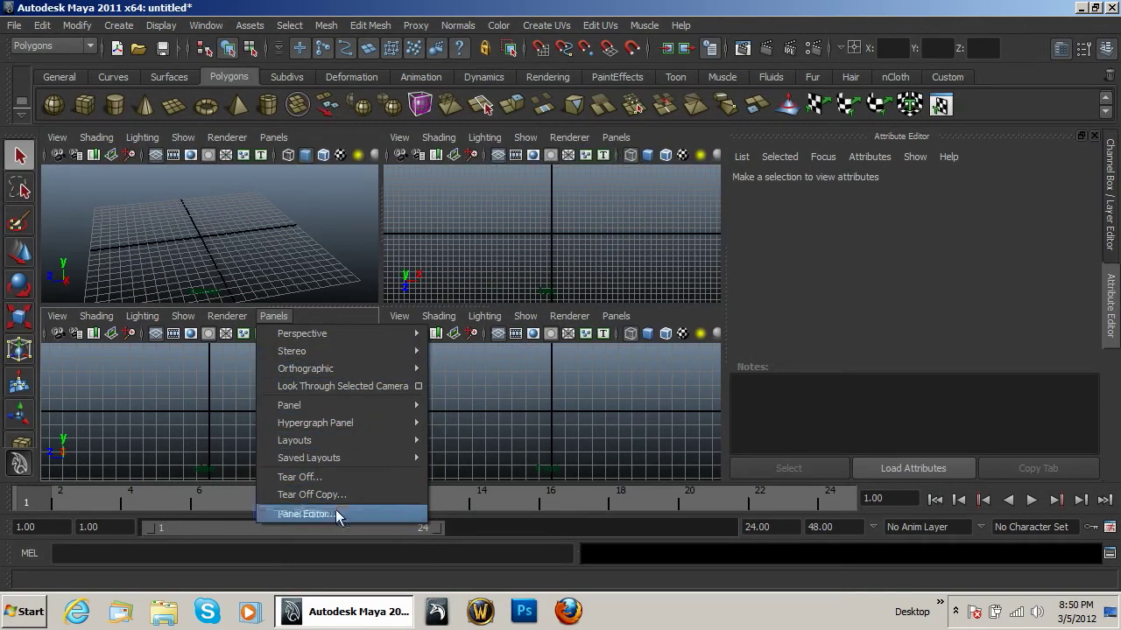
{"action": "left_click", "coordinate": [305, 515]}
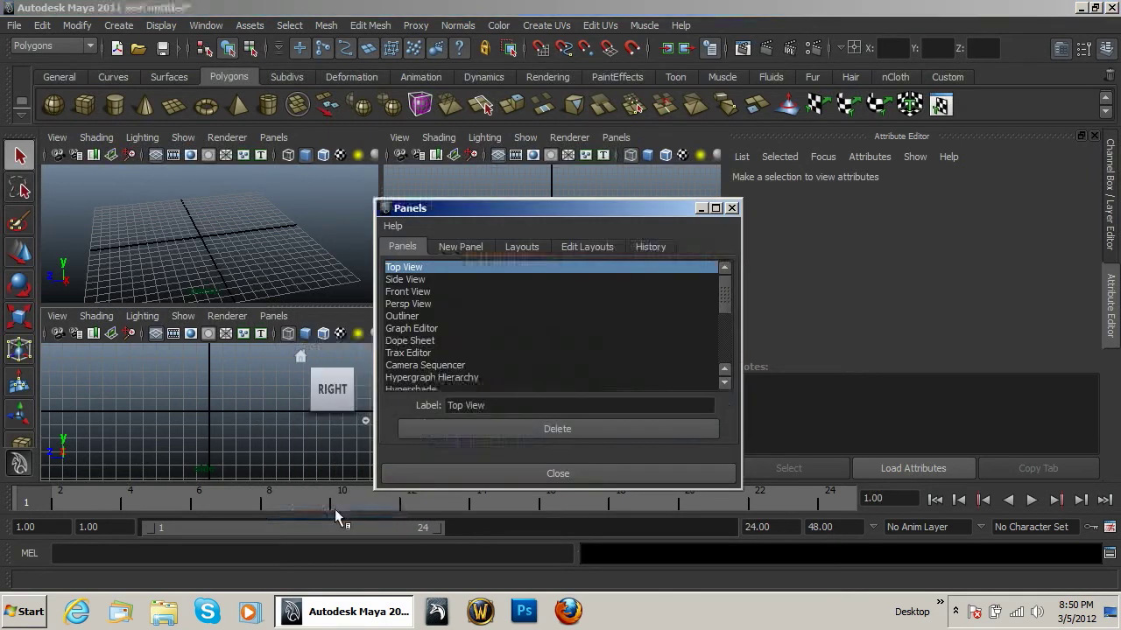
{"action": "left_click", "coordinate": [557, 473]}
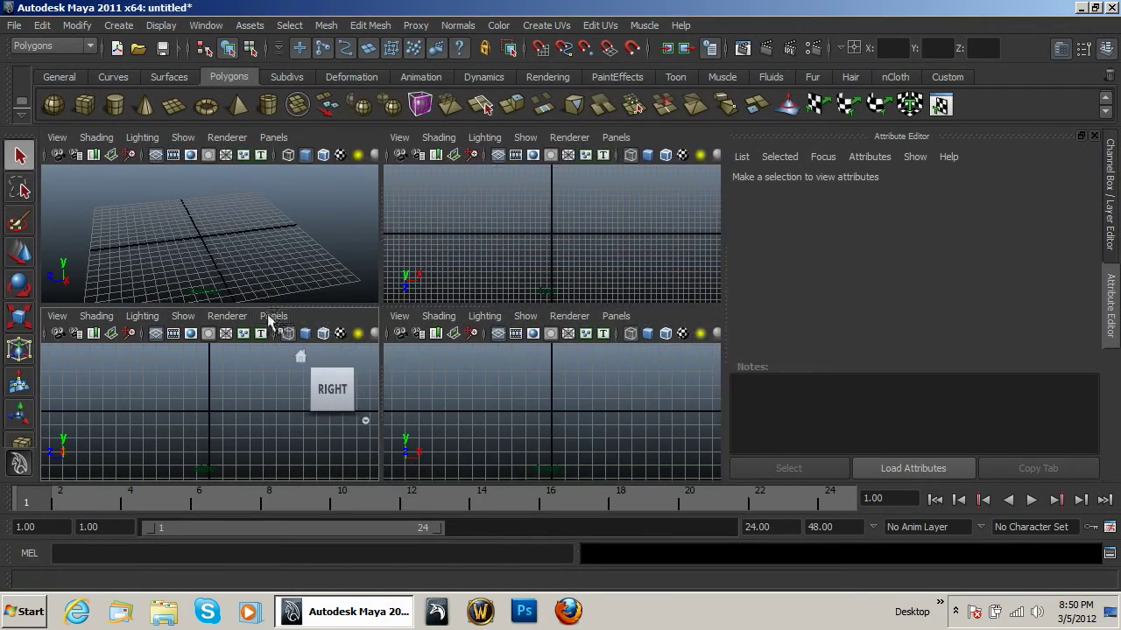
{"action": "left_click", "coordinate": [273, 315]}
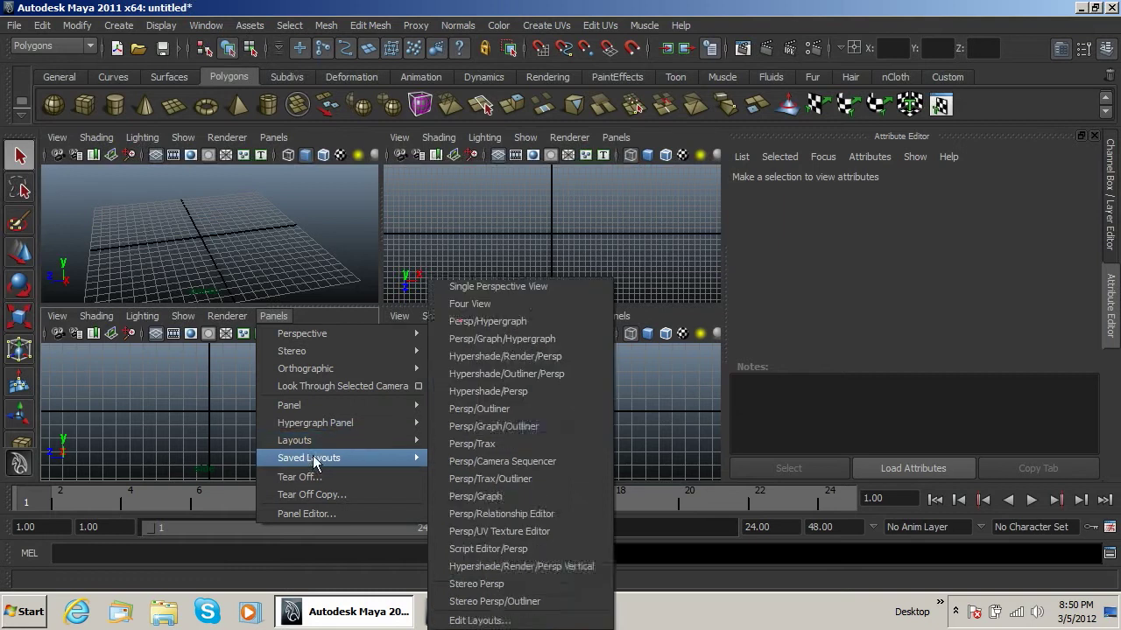
{"action": "mouse_move", "coordinate": [364, 404]}
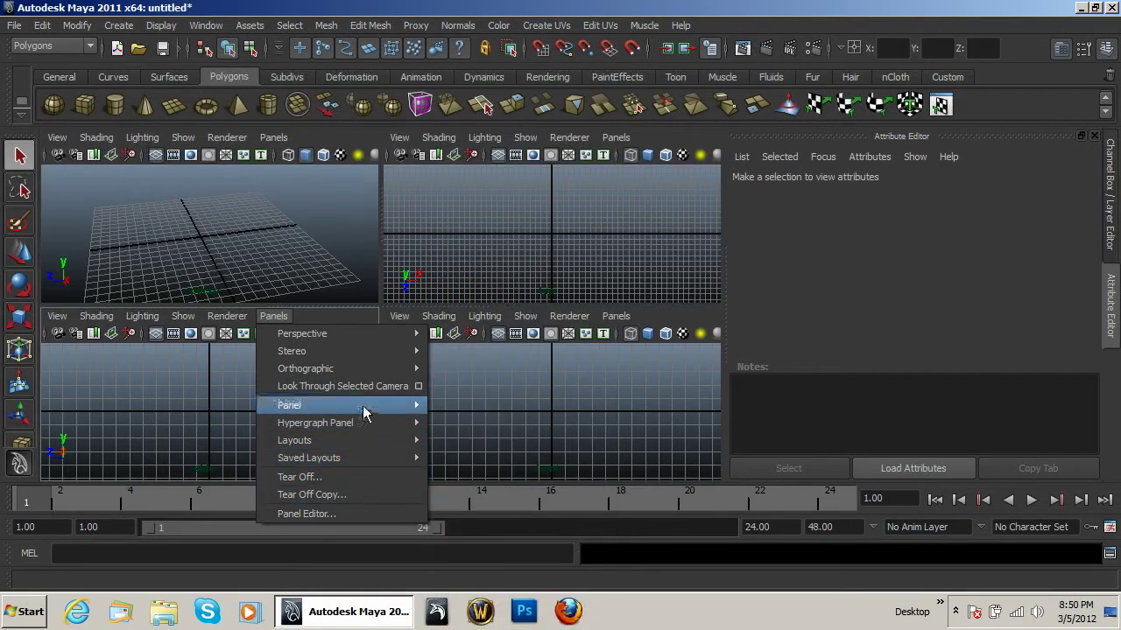
{"action": "left_click", "coordinate": [289, 404]}
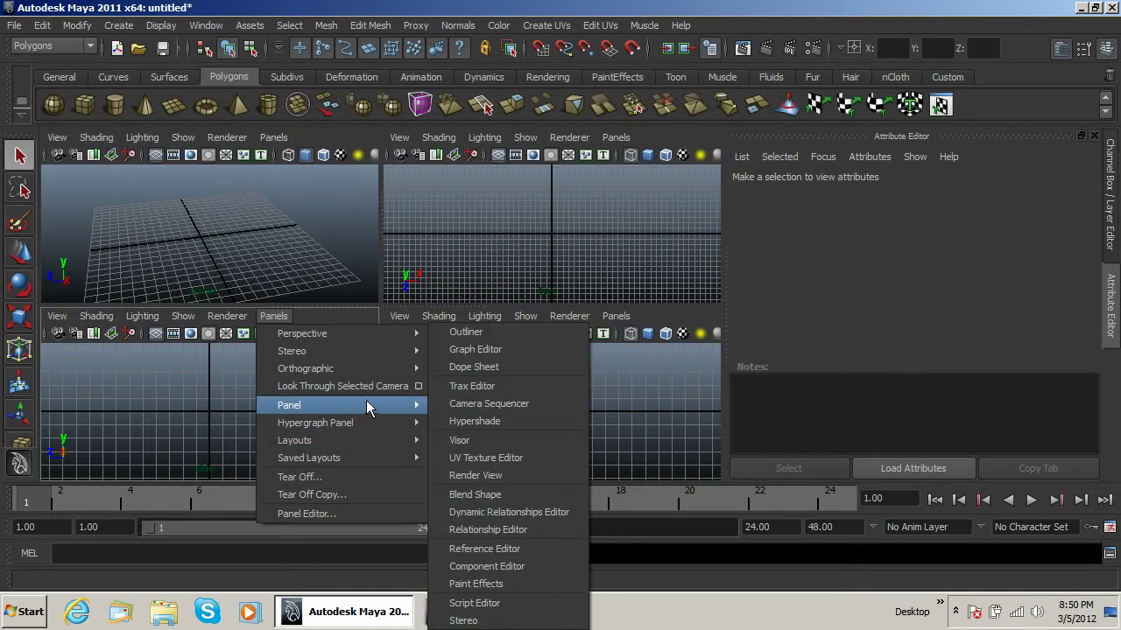
{"action": "mouse_move", "coordinate": [291, 350]}
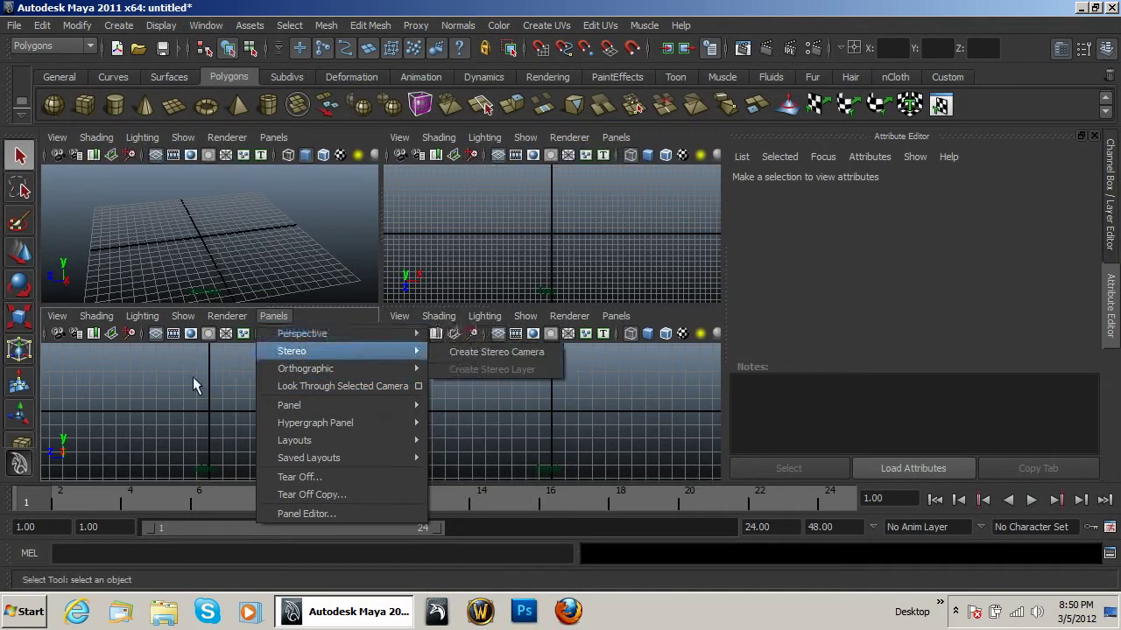
Import scooter.jpg from the Desktop as the side view's image plane (imagePlane1)
{"action": "left_click", "coordinate": [56, 316]}
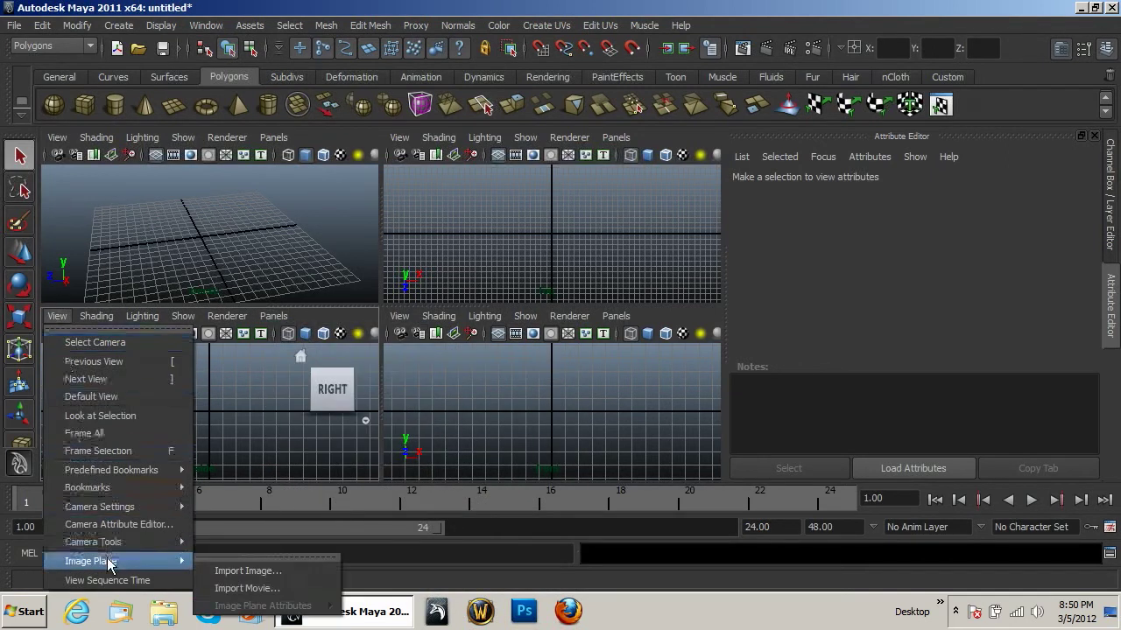
{"action": "left_click", "coordinate": [249, 571]}
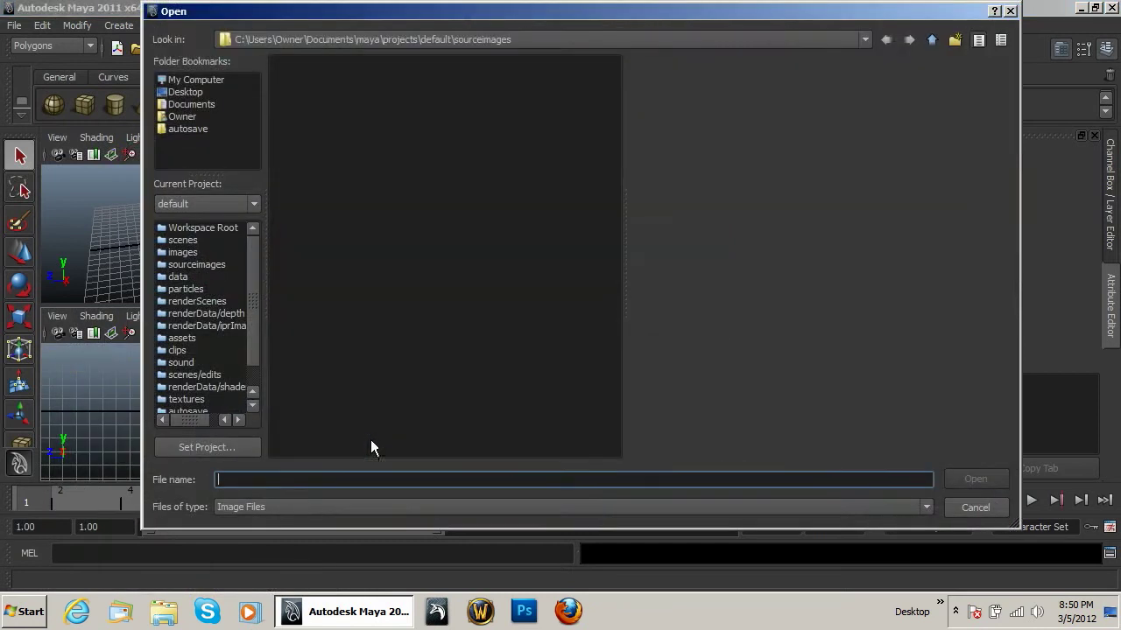
{"action": "left_click", "coordinate": [185, 92]}
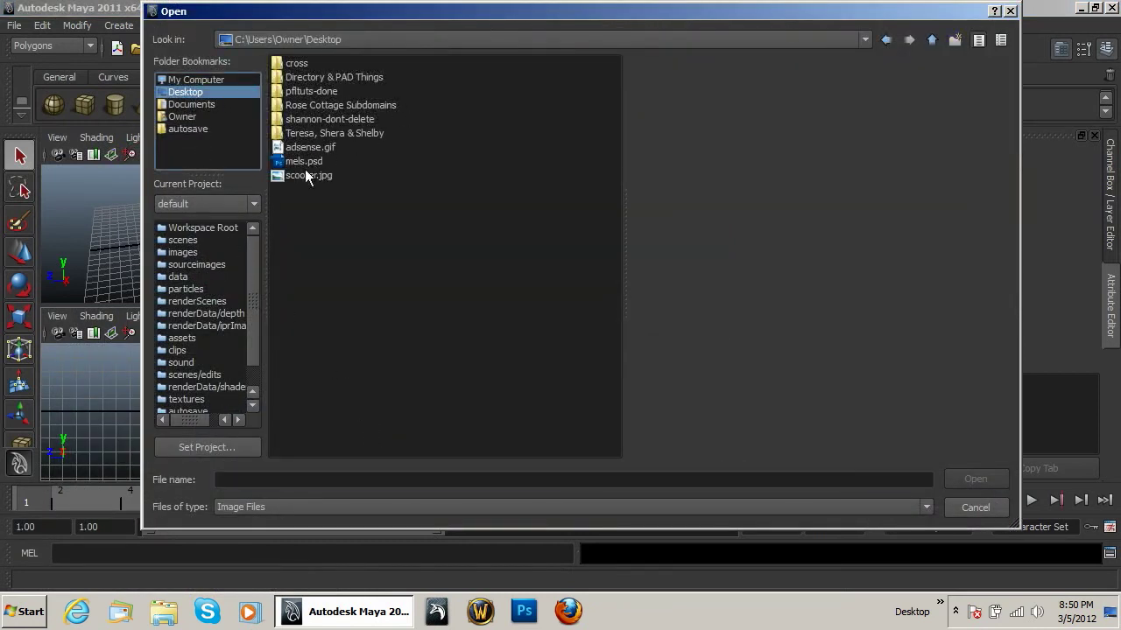
{"action": "left_click", "coordinate": [308, 175]}
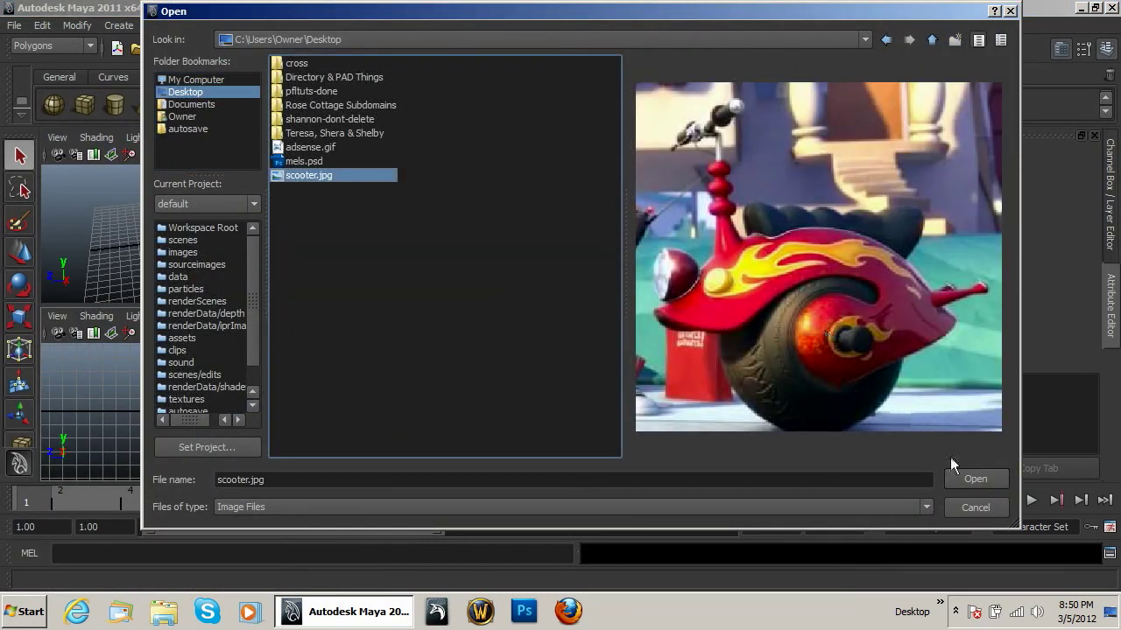
{"action": "left_click", "coordinate": [974, 480]}
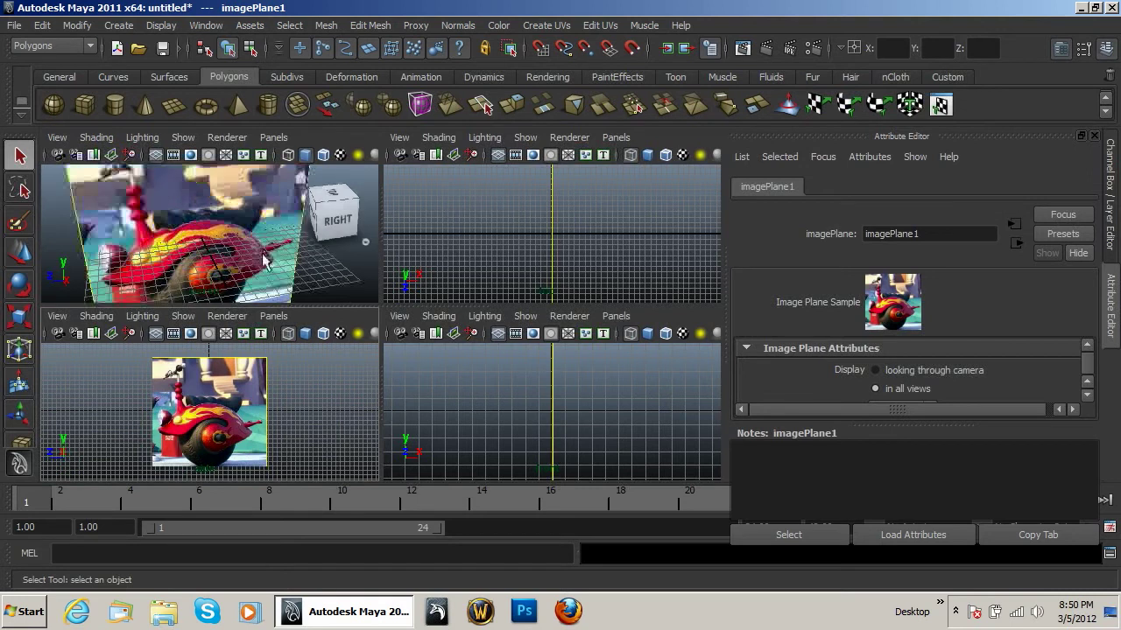
Lower imagePlane1's Alpha Gain so the scooter picture is semi-transparent
{"action": "left_click_drag", "start_coordinate": [262, 254], "coordinate": [315, 207]}
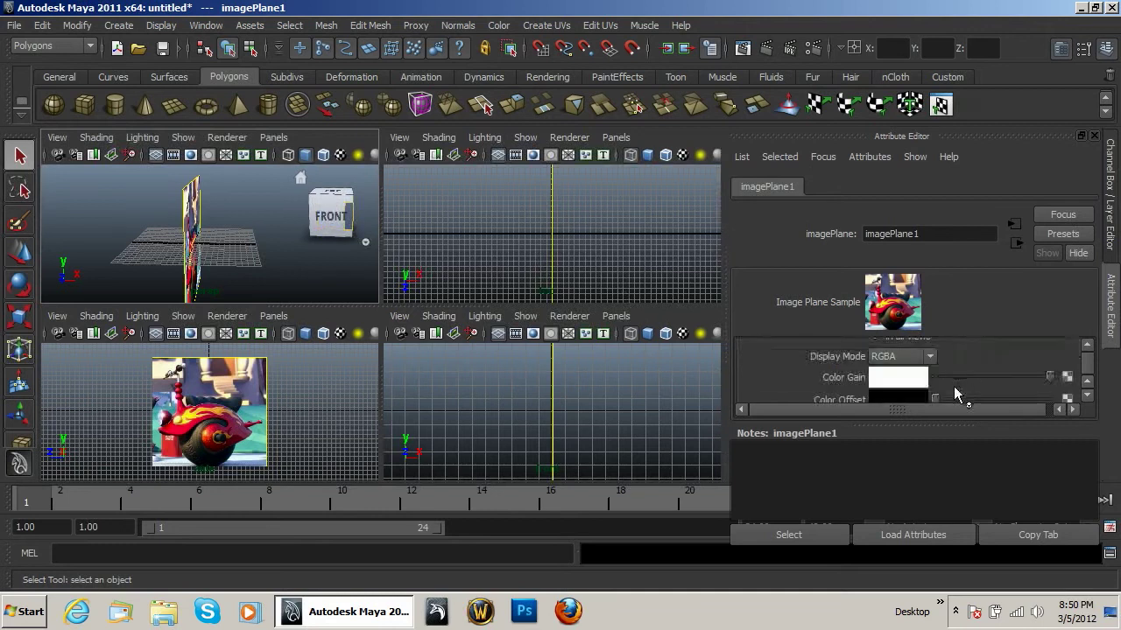
{"action": "scroll", "scroll_direction": "down", "scroll_amount": 3}
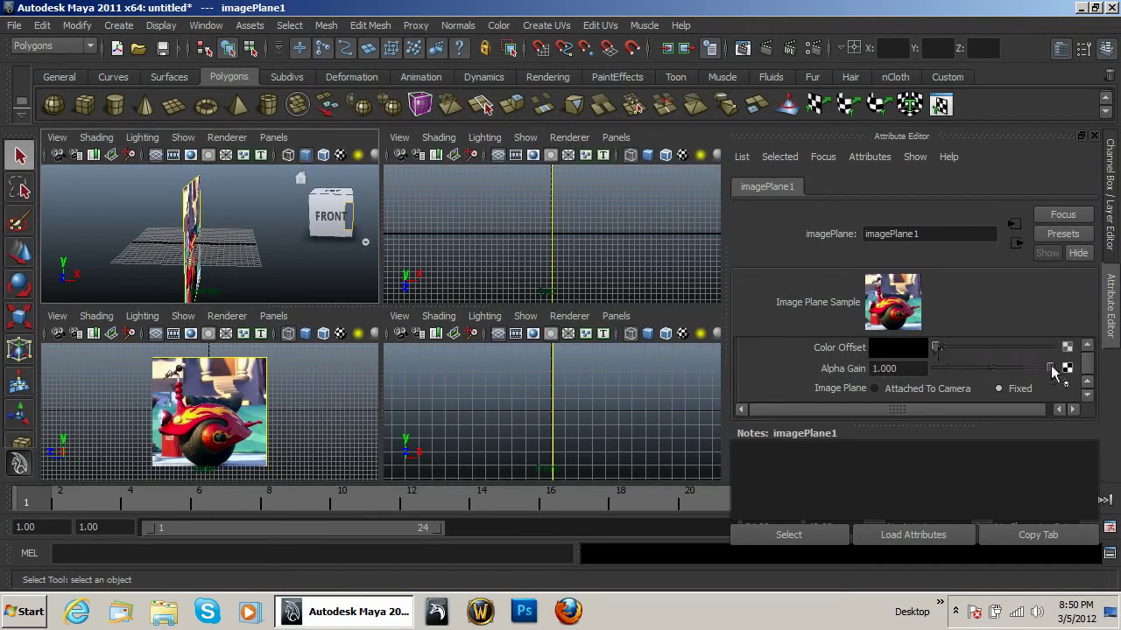
{"action": "left_click_drag", "start_coordinate": [1051, 368], "coordinate": [1019, 368]}
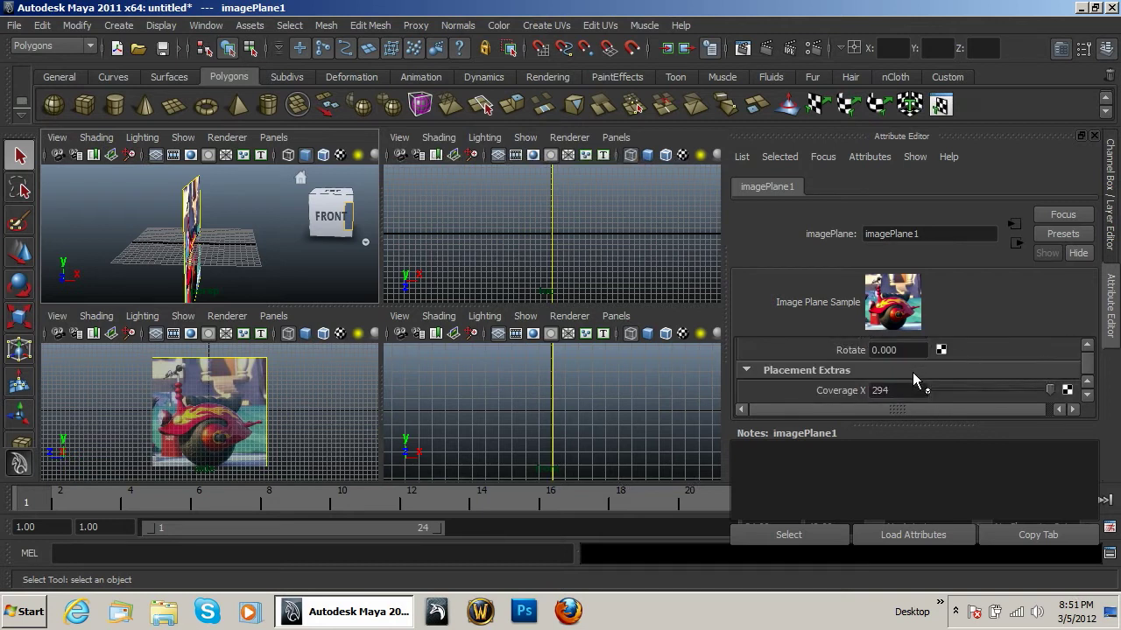
Under Placement Extras, edit the image plane's Center X, entering 1.000 then -10.000
{"action": "scroll", "scroll_direction": "down", "scroll_amount": 3}
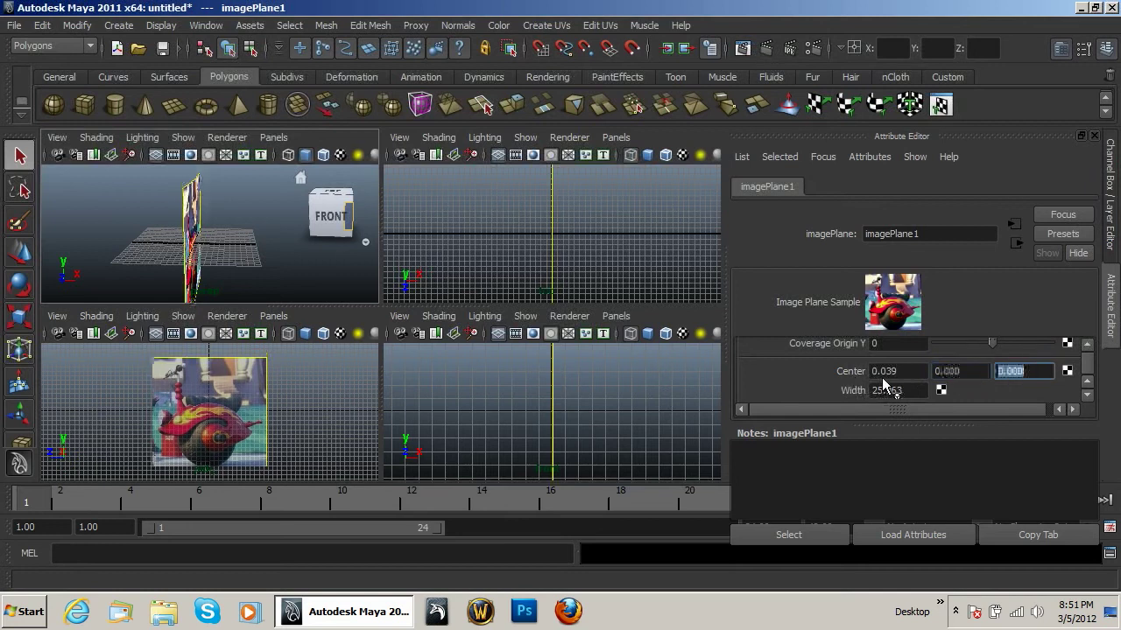
{"action": "type", "text": "1.000"}
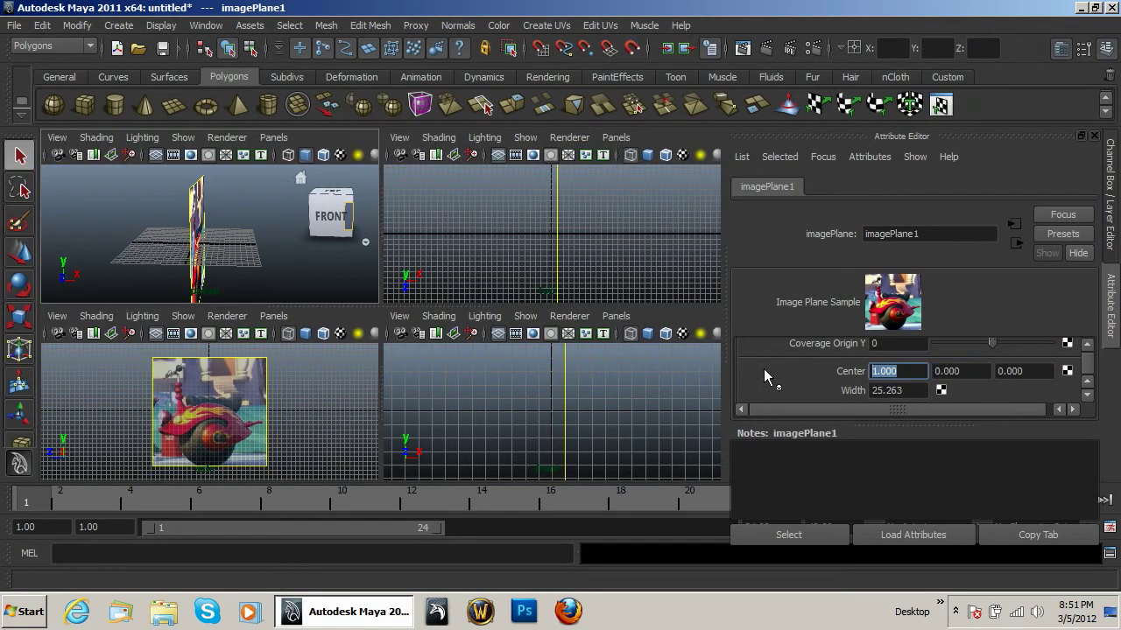
{"action": "type", "text": "-10.000"}
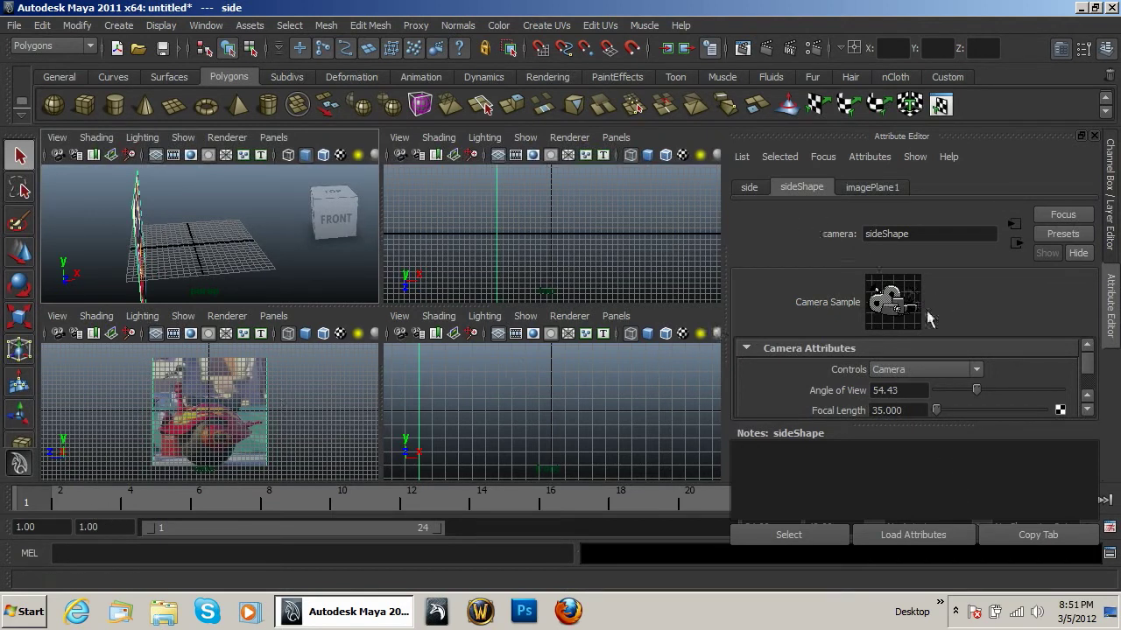
Set imagePlane1's Center X to -15 and orbit to check it sits beside the grid
{"action": "left_click", "coordinate": [872, 185]}
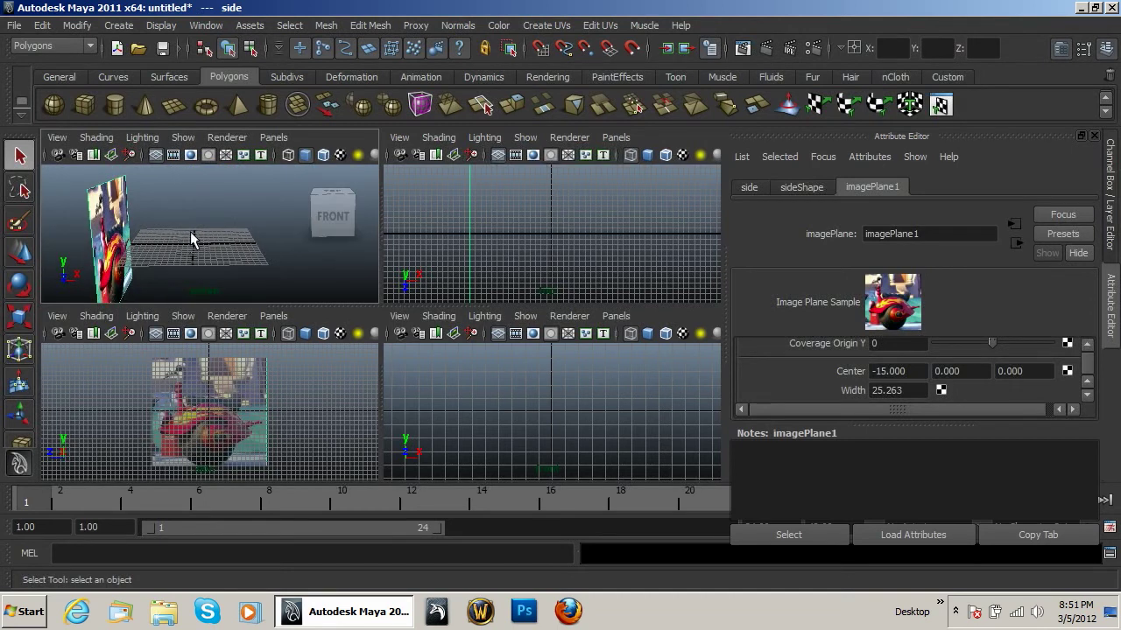
{"action": "mouse_move", "coordinate": [193, 254]}
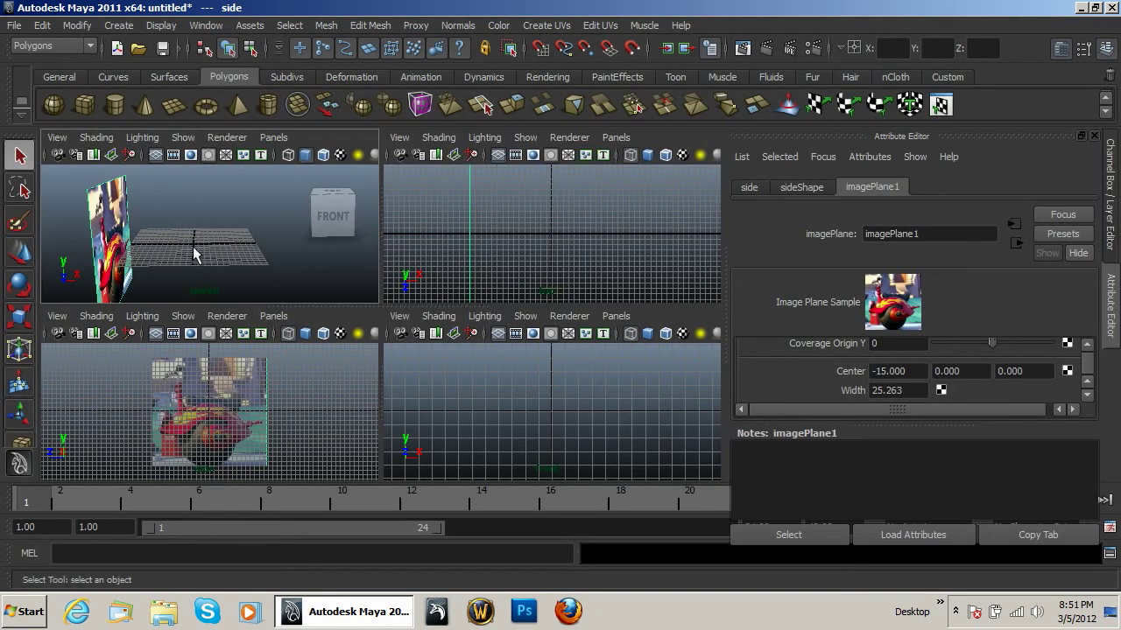
{"action": "mouse_move", "coordinate": [184, 248]}
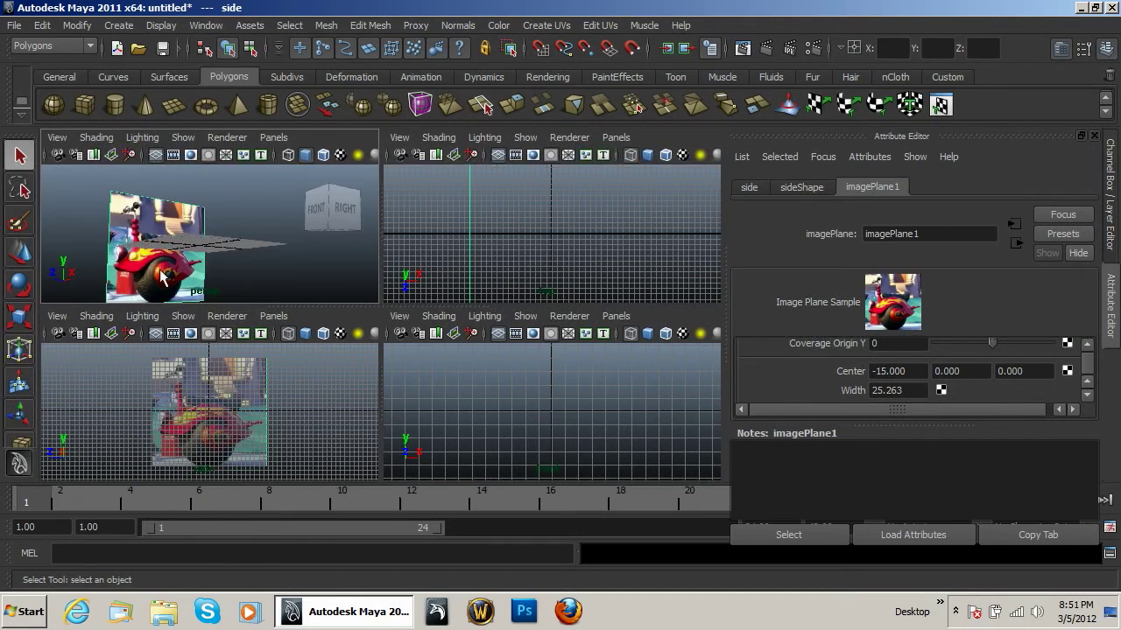
{"action": "left_click_drag", "start_coordinate": [158, 272], "coordinate": [224, 259]}
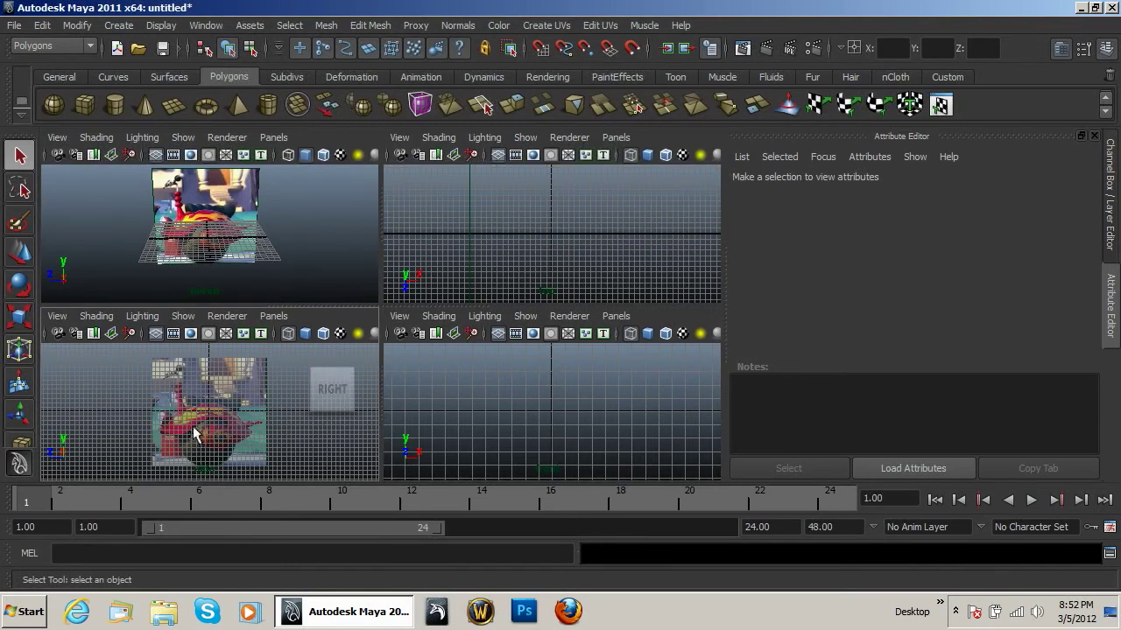
{"action": "mouse_move", "coordinate": [206, 438]}
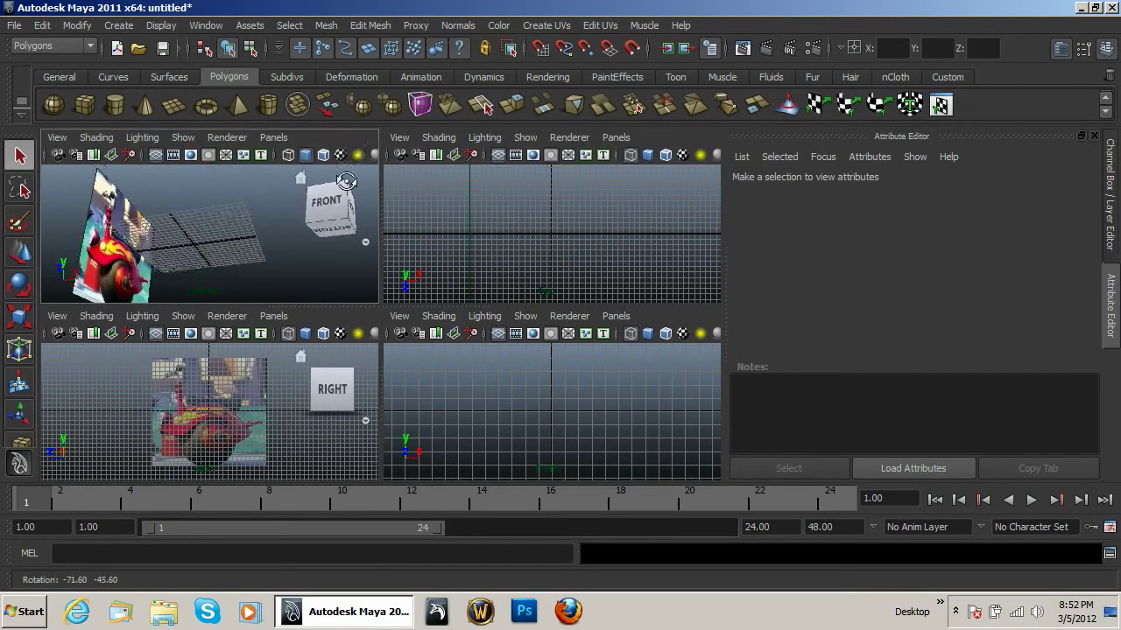
Save the scene as pff-scooter-lesson-1 in the project's scenes folder
{"action": "left_click", "coordinate": [14, 24]}
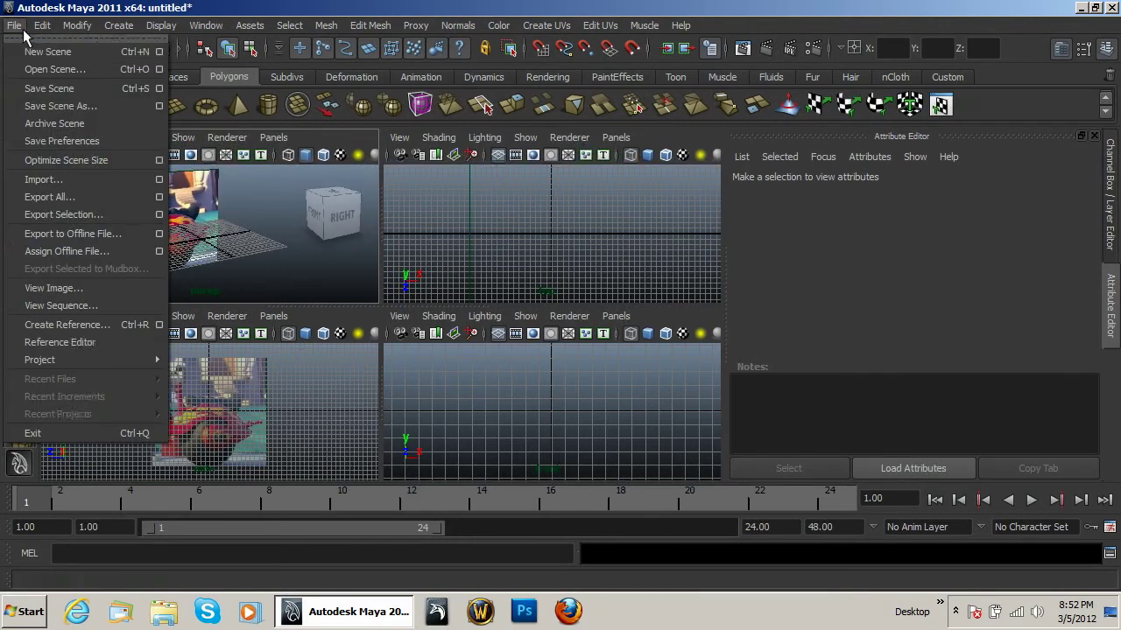
{"action": "mouse_move", "coordinate": [84, 107]}
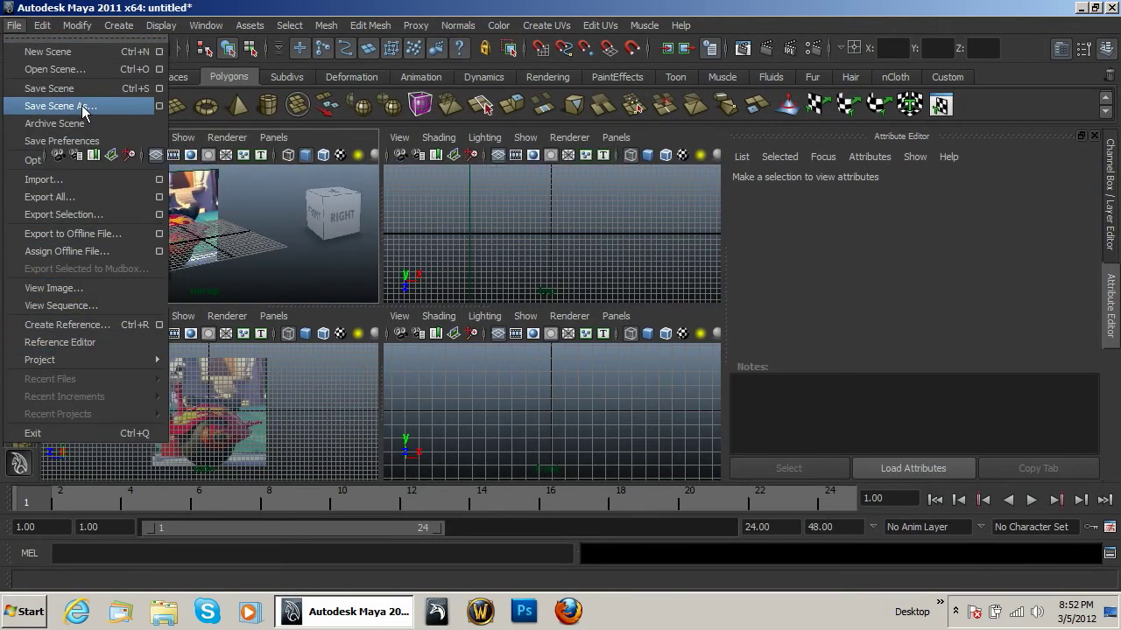
{"action": "left_click", "coordinate": [59, 107]}
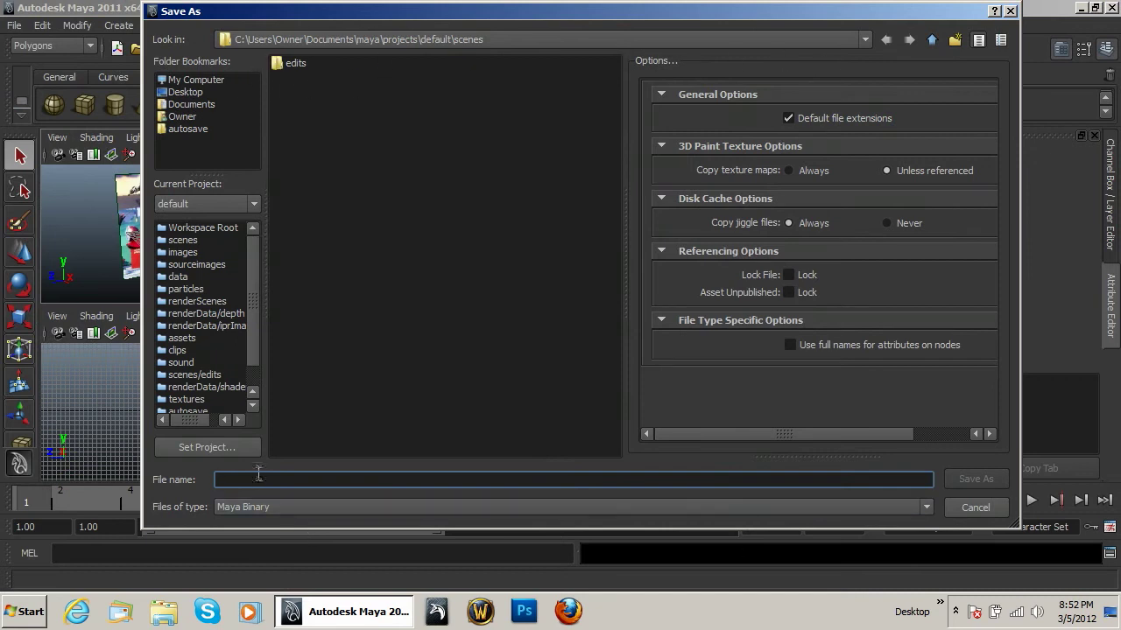
{"action": "type", "text": "pff"}
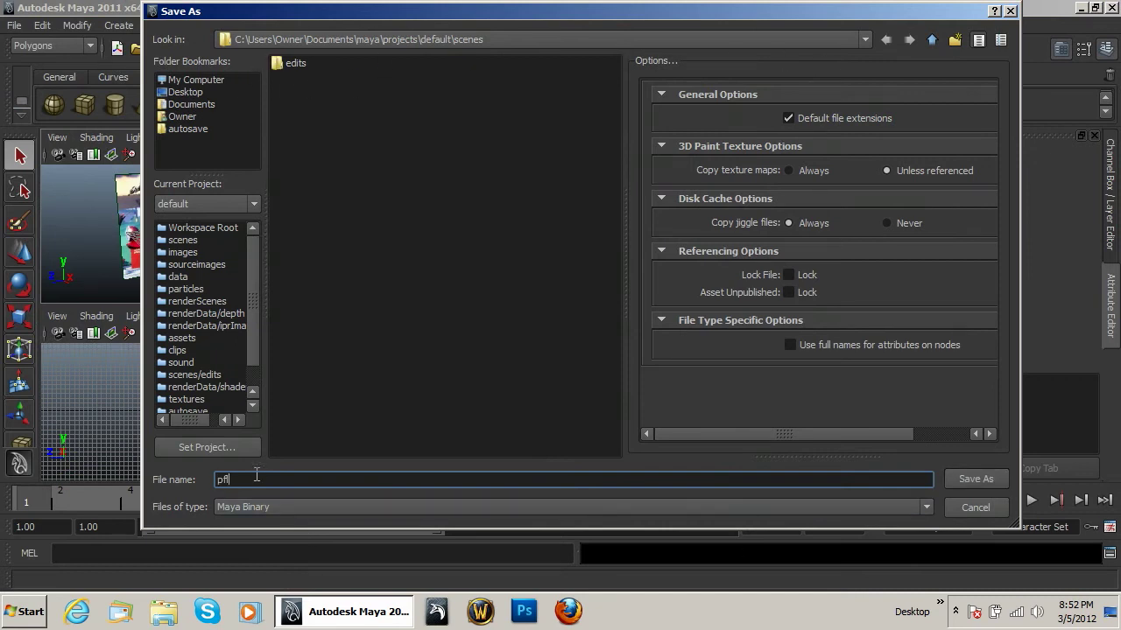
{"action": "type", "text": "-scooter-lesson-1"}
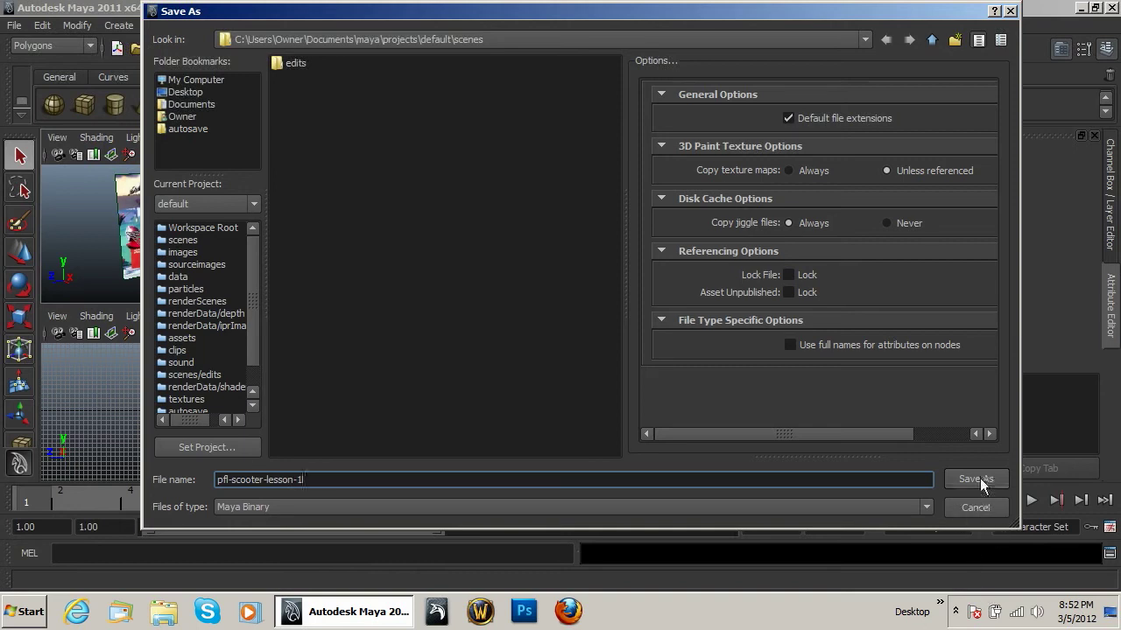
{"action": "left_click", "coordinate": [976, 480]}
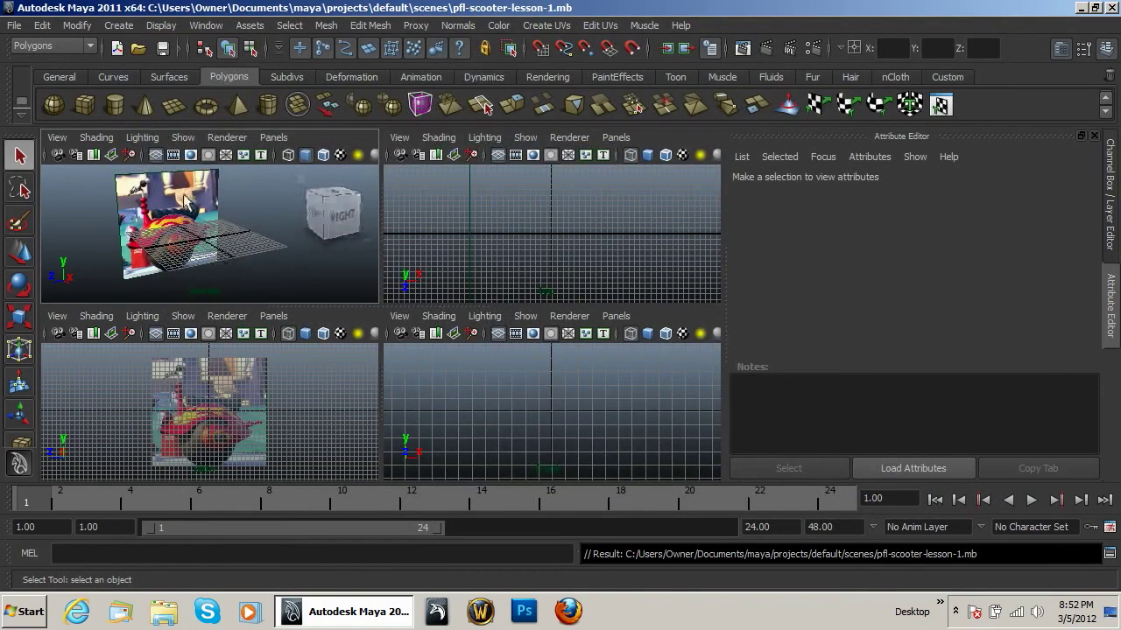
{"action": "left_click_drag", "start_coordinate": [184, 201], "coordinate": [217, 189]}
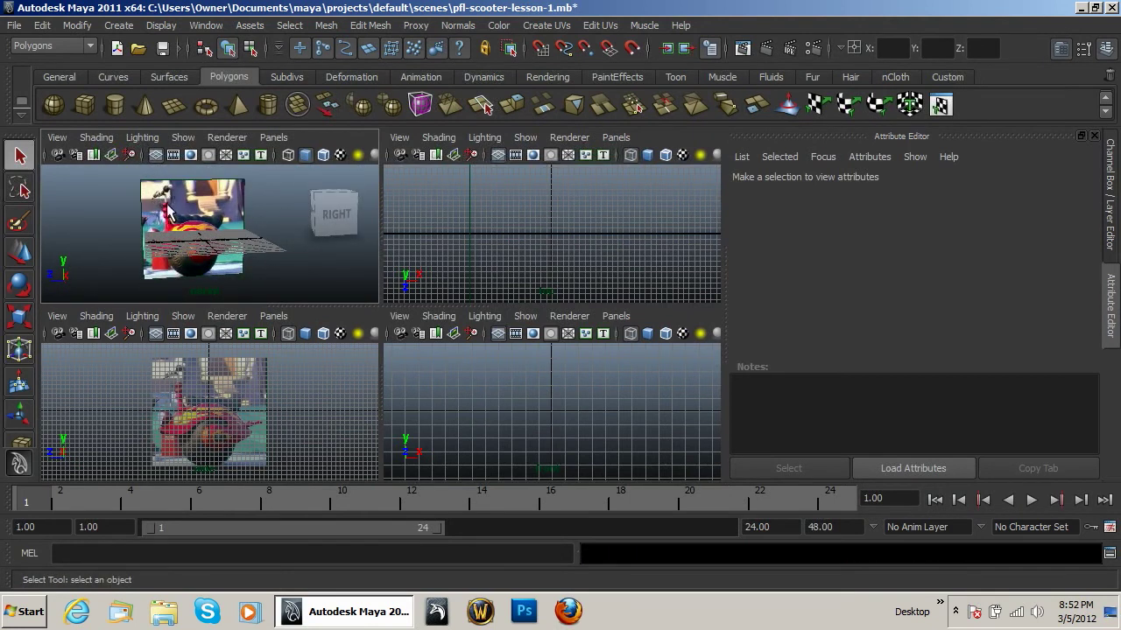
{"action": "mouse_move", "coordinate": [154, 207]}
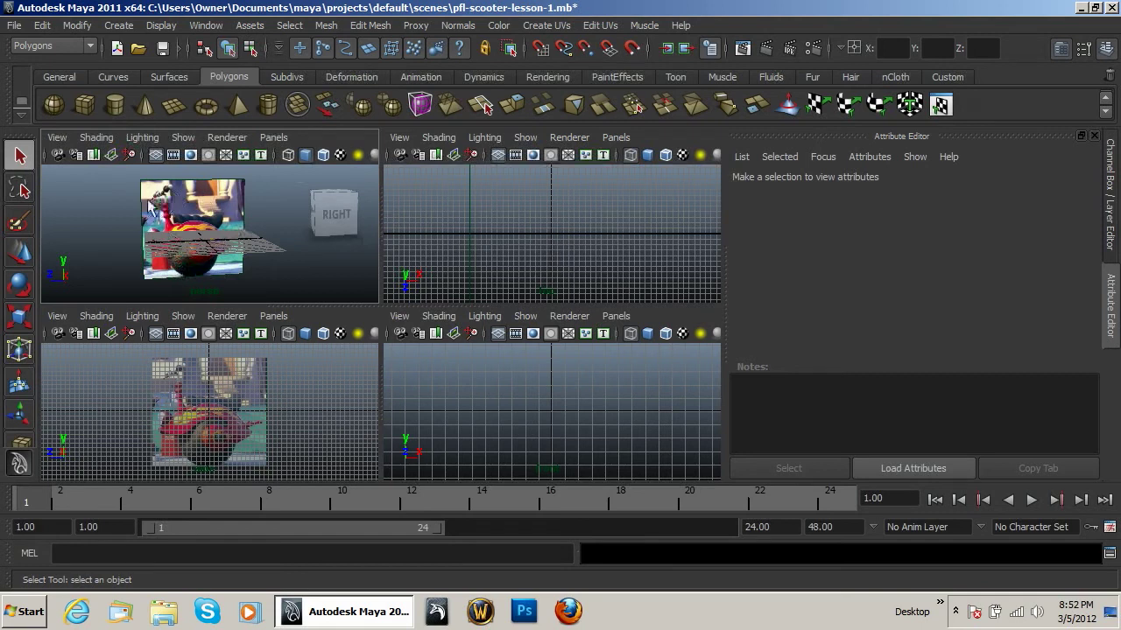